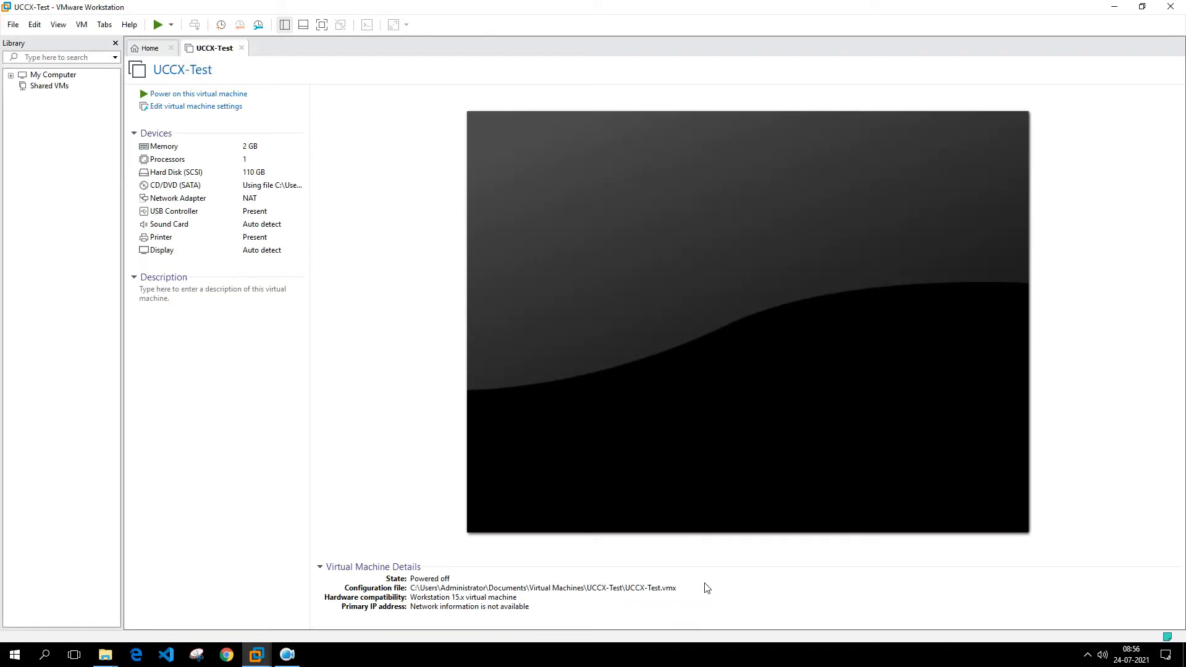
pyautogui.moveTo(340, 206)
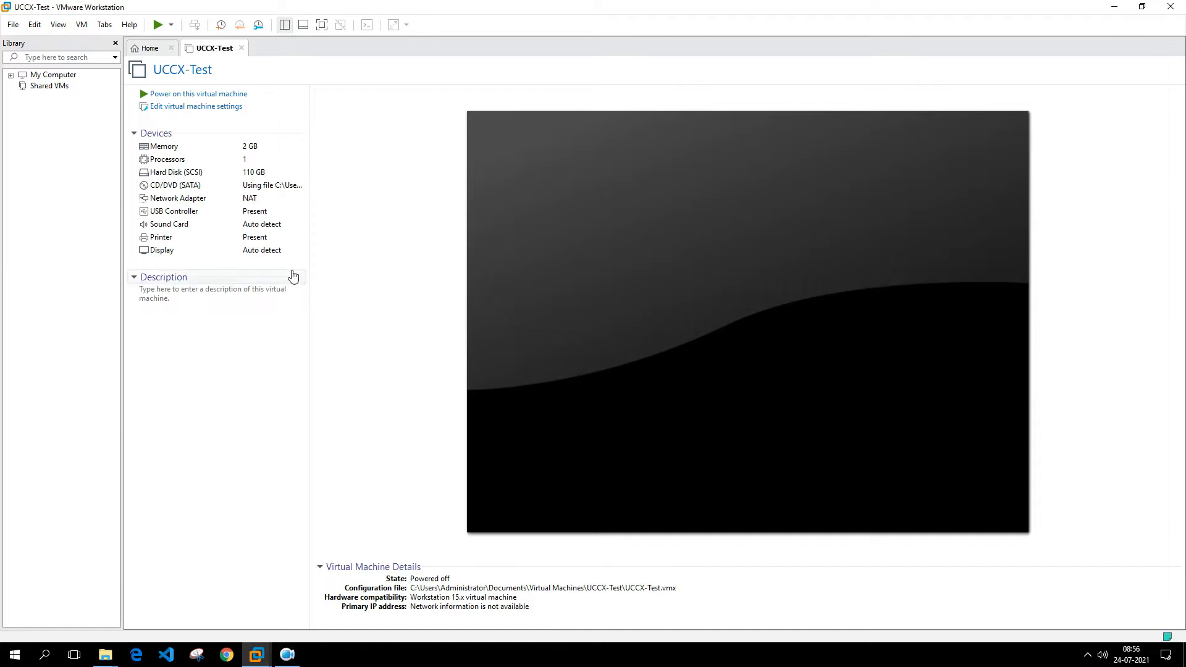
pyautogui.moveTo(115, 651)
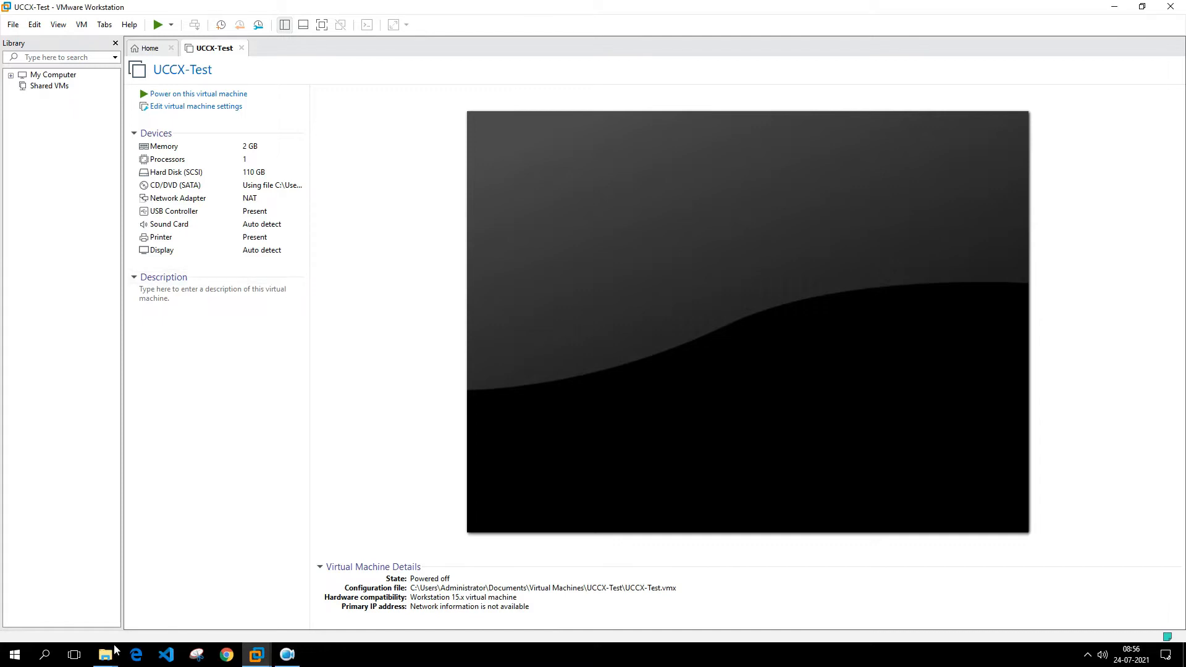
# Bring up the Desktop ISO folder showing the full UCCX 11.5.1 .sgn.iso file name
pyautogui.click(105, 654)
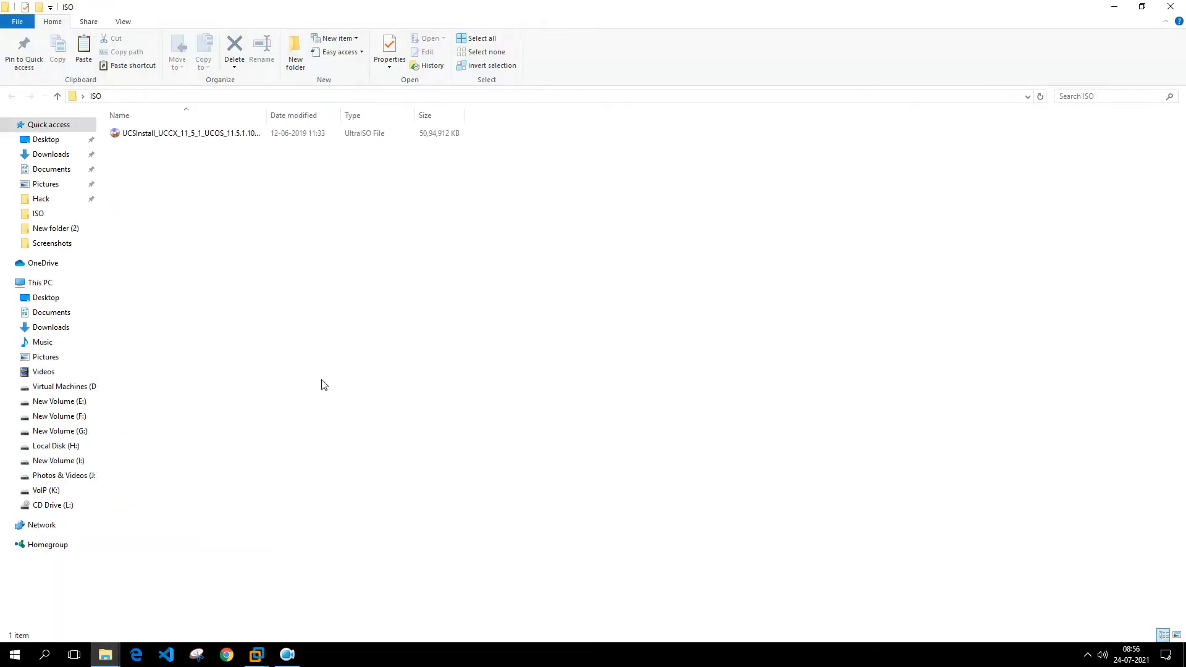
pyautogui.moveTo(336, 296)
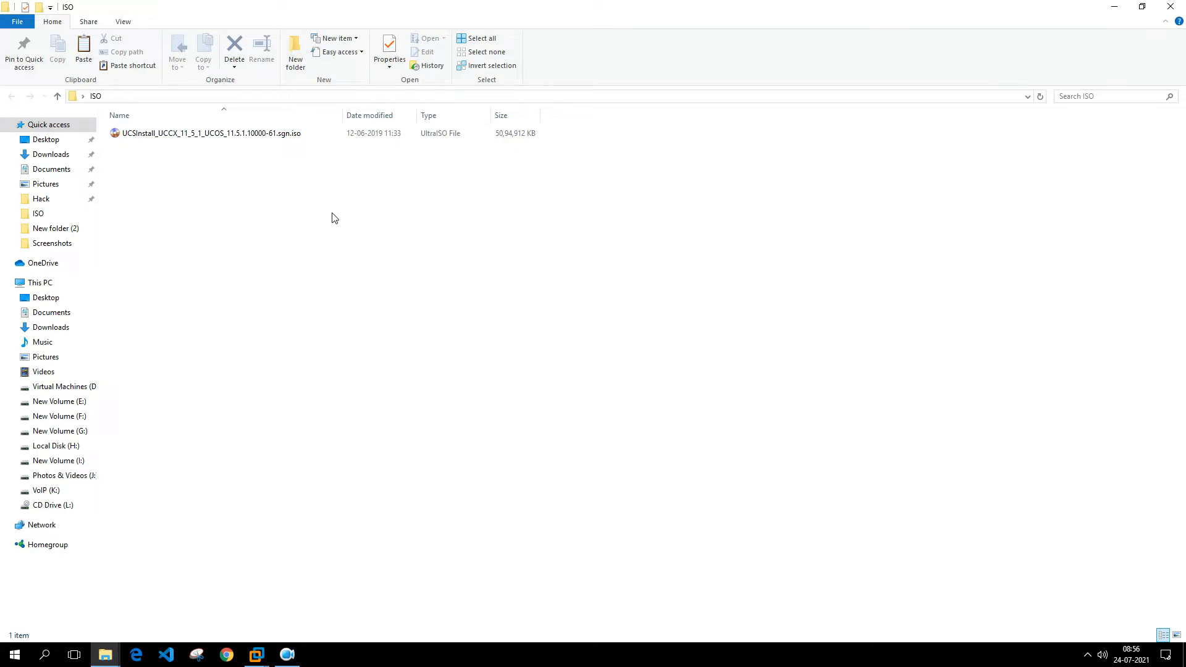
pyautogui.moveTo(242, 171)
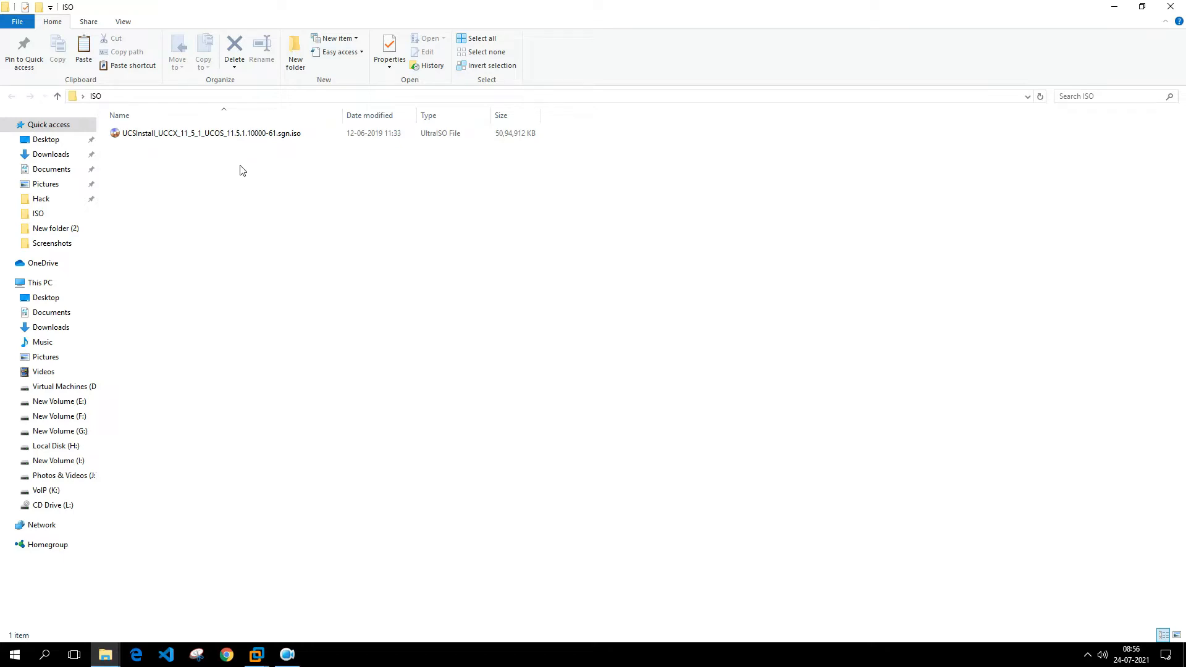
pyautogui.moveTo(256, 655)
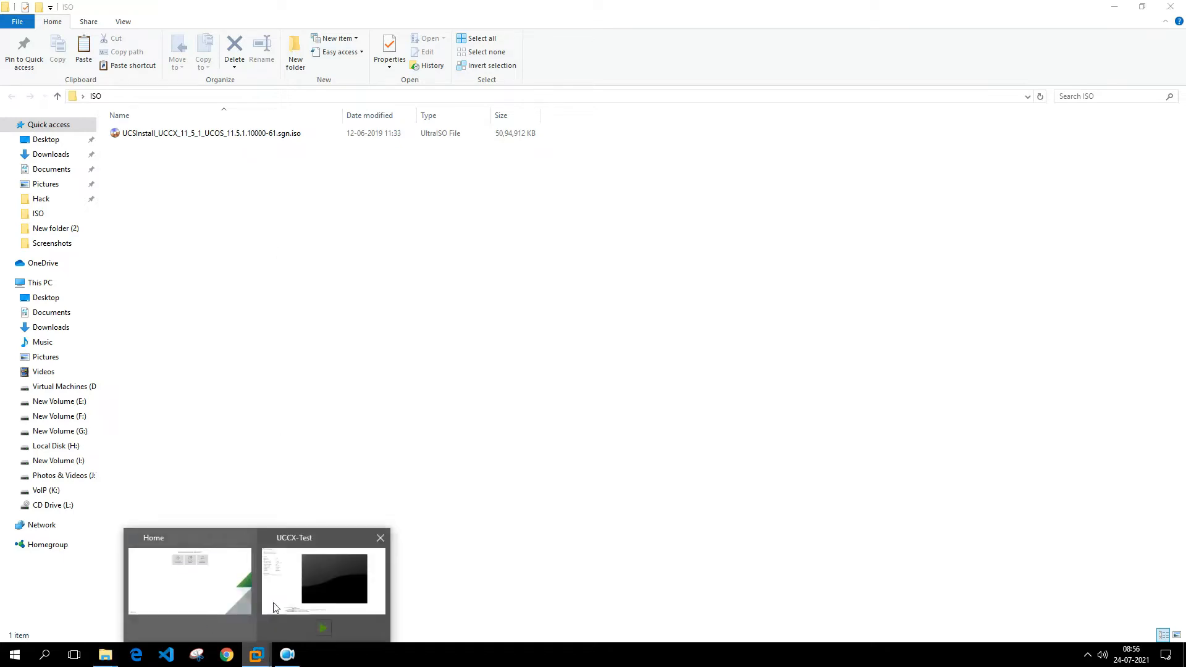
# Set UCCX-Test's CD/DVD to the UCSInstall_UCCX_11_5_1 .sgn.iso image in Desktop\ISO
pyautogui.click(323, 580)
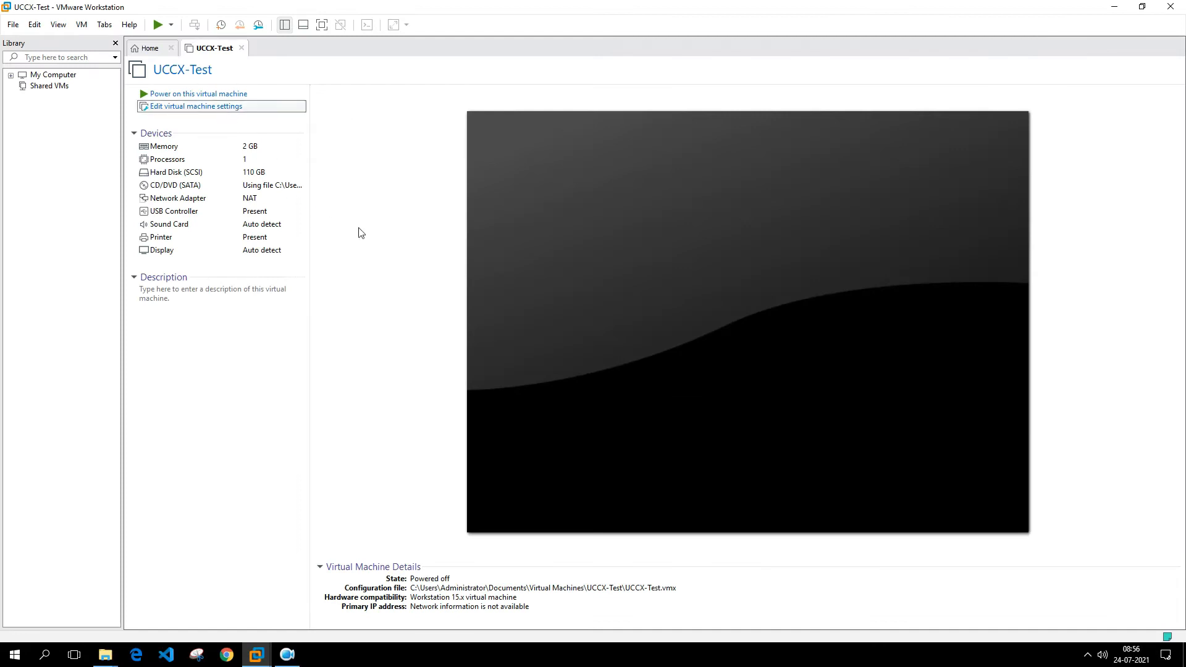
pyautogui.click(196, 105)
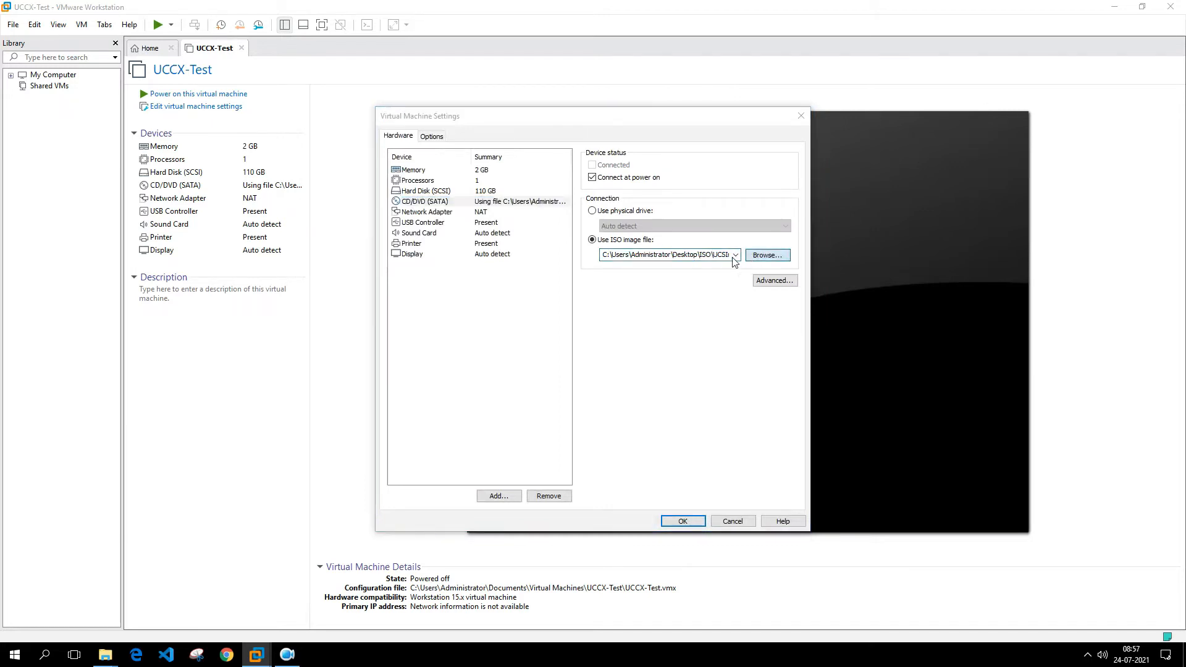
pyautogui.click(767, 255)
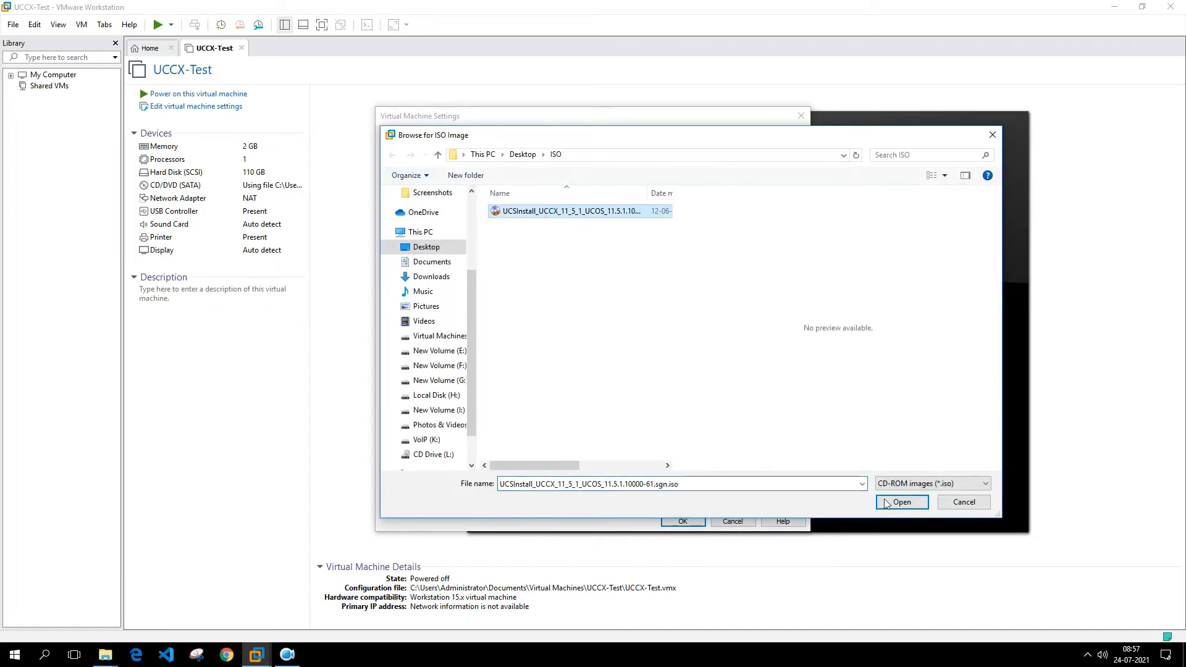
pyautogui.click(901, 502)
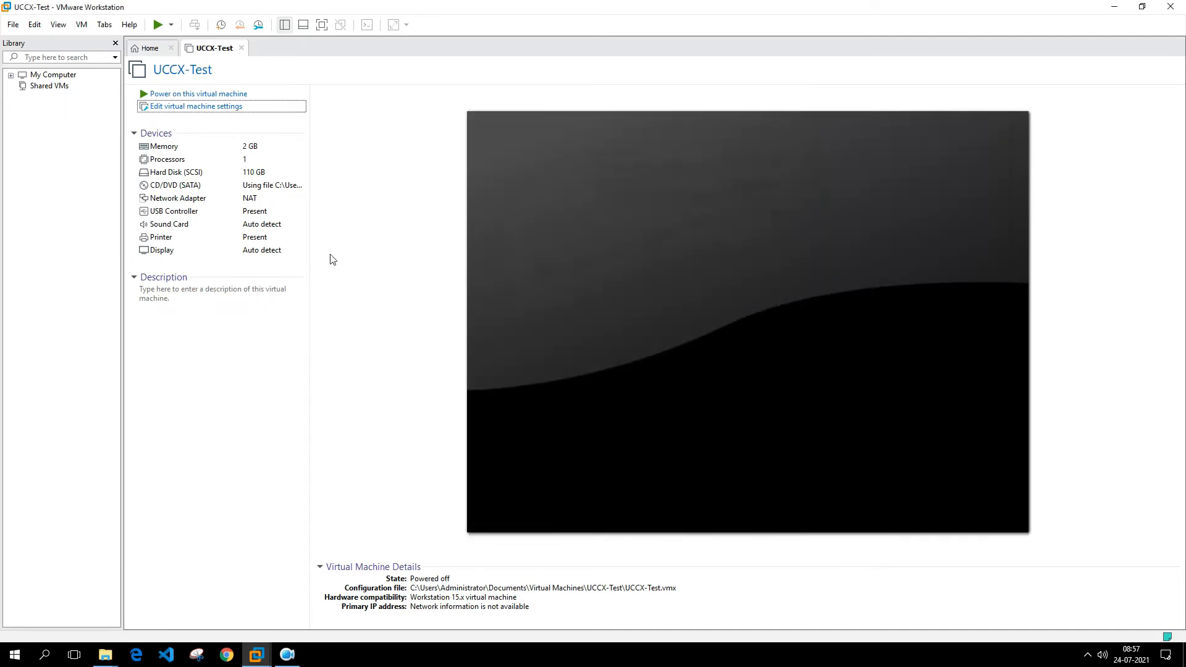
pyautogui.click(194, 94)
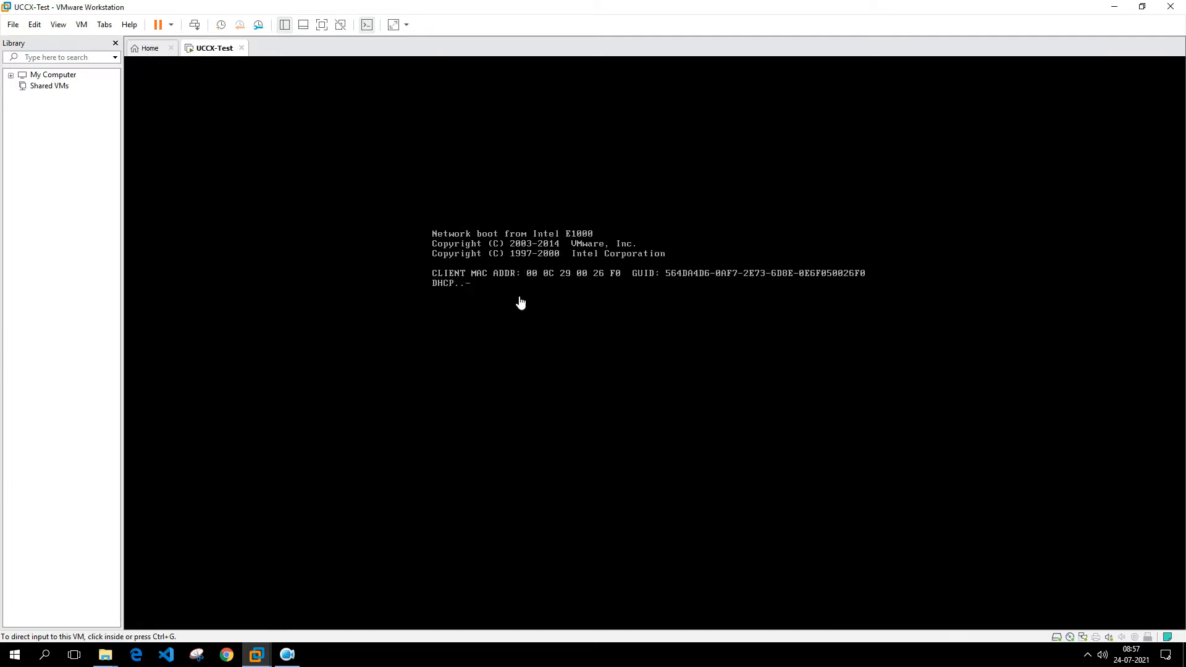
pyautogui.moveTo(202, 75)
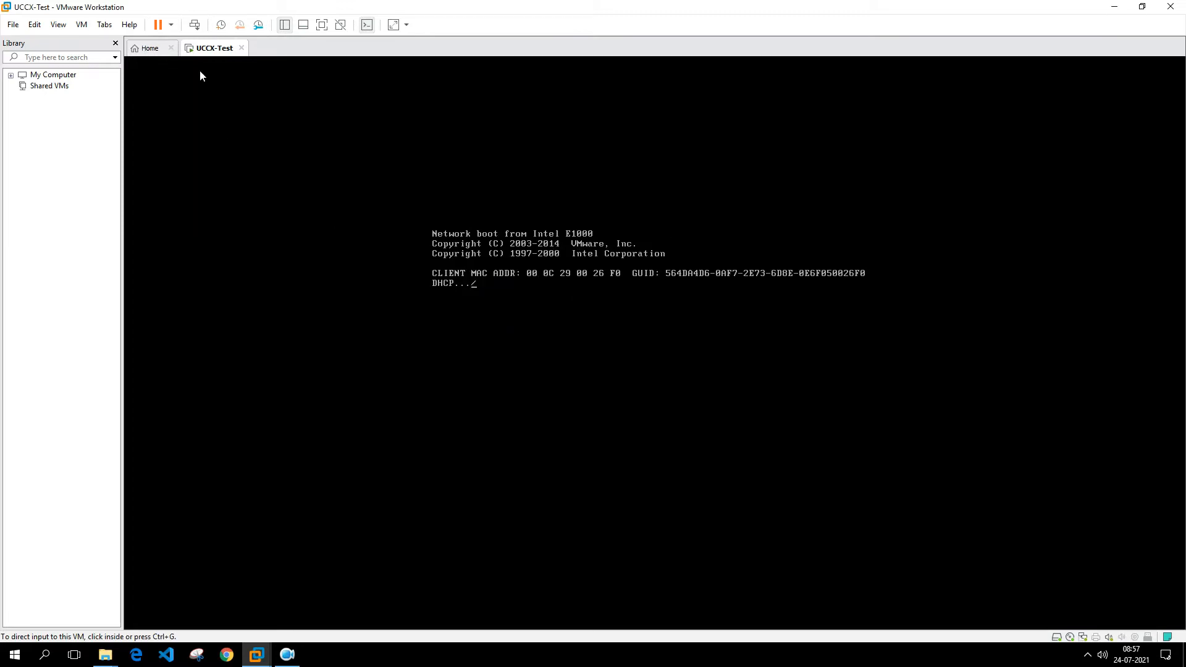
pyautogui.rightClick(214, 48)
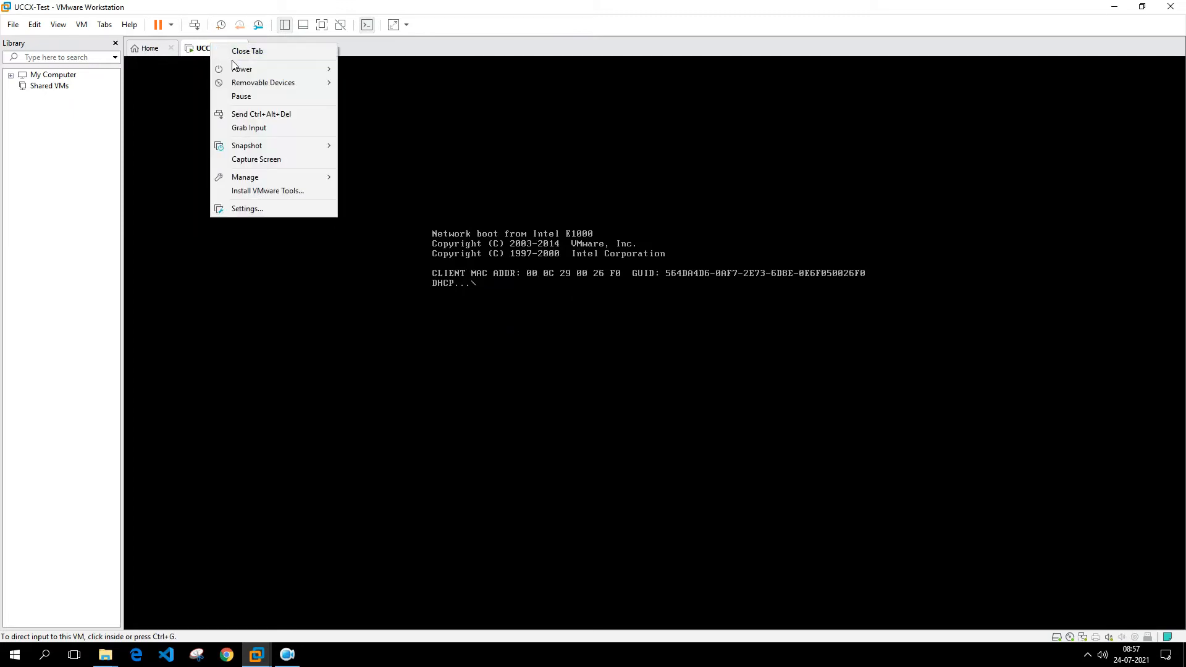
pyautogui.click(242, 68)
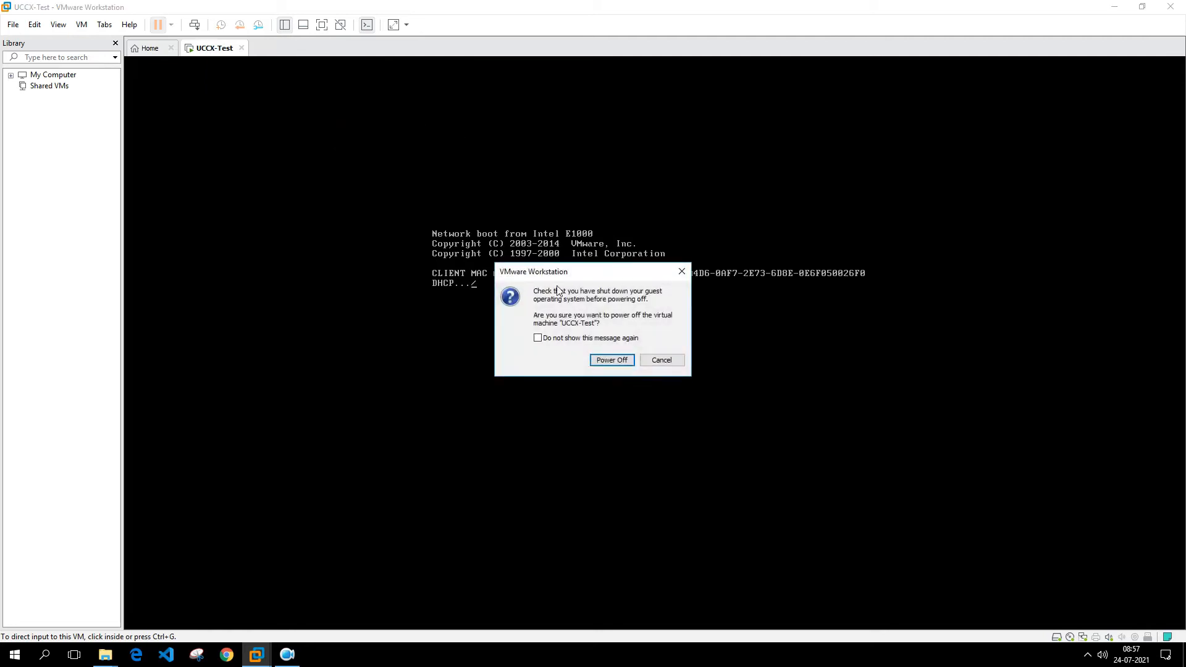
pyautogui.click(611, 360)
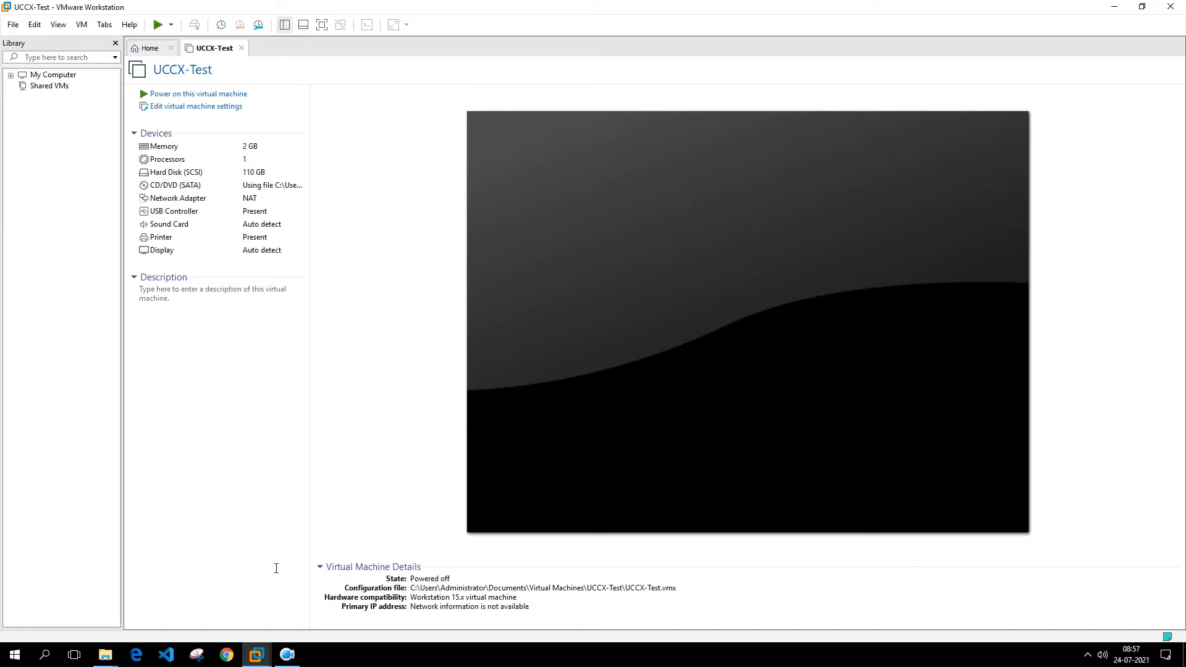
pyautogui.moveTo(3, 265)
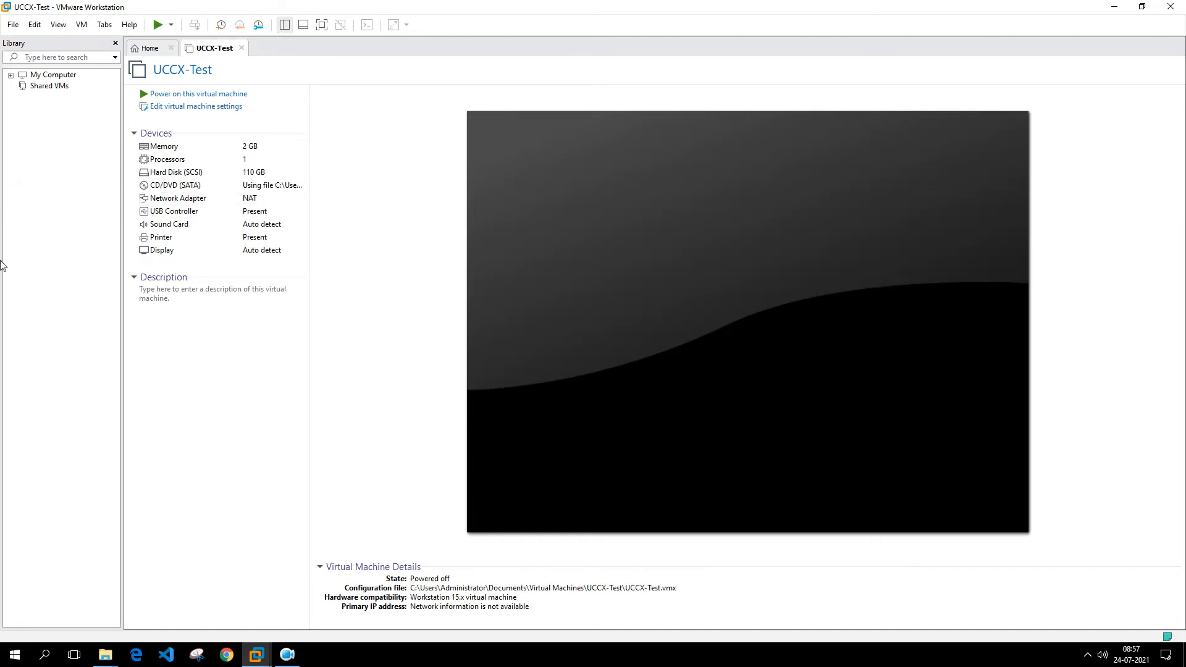
pyautogui.moveTo(293, 653)
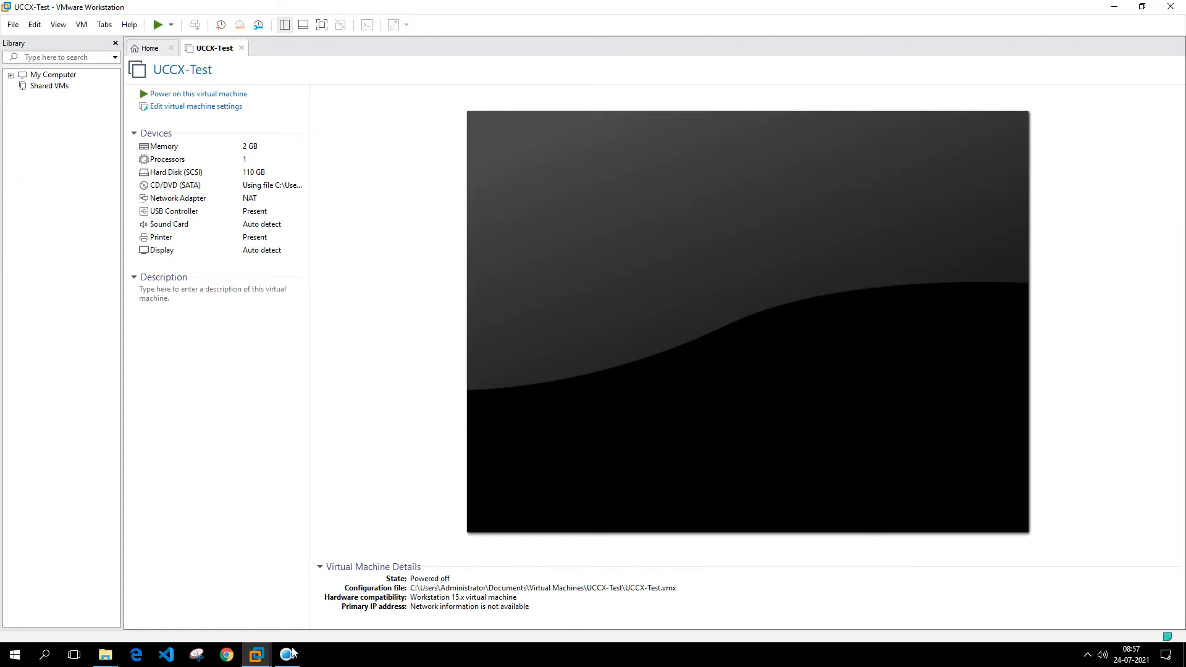
# Open the UCCX ISO in UltraISO and enter its isolinux folder to extract isolinux.bin
pyautogui.click(316, 655)
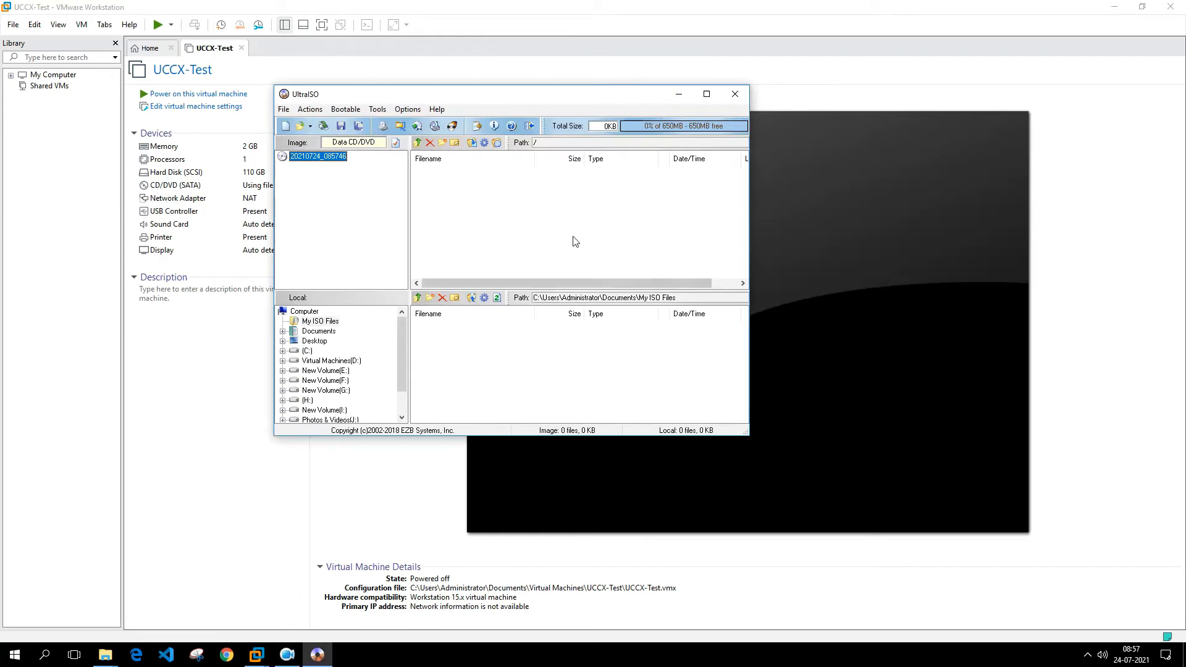
pyautogui.moveTo(568, 243)
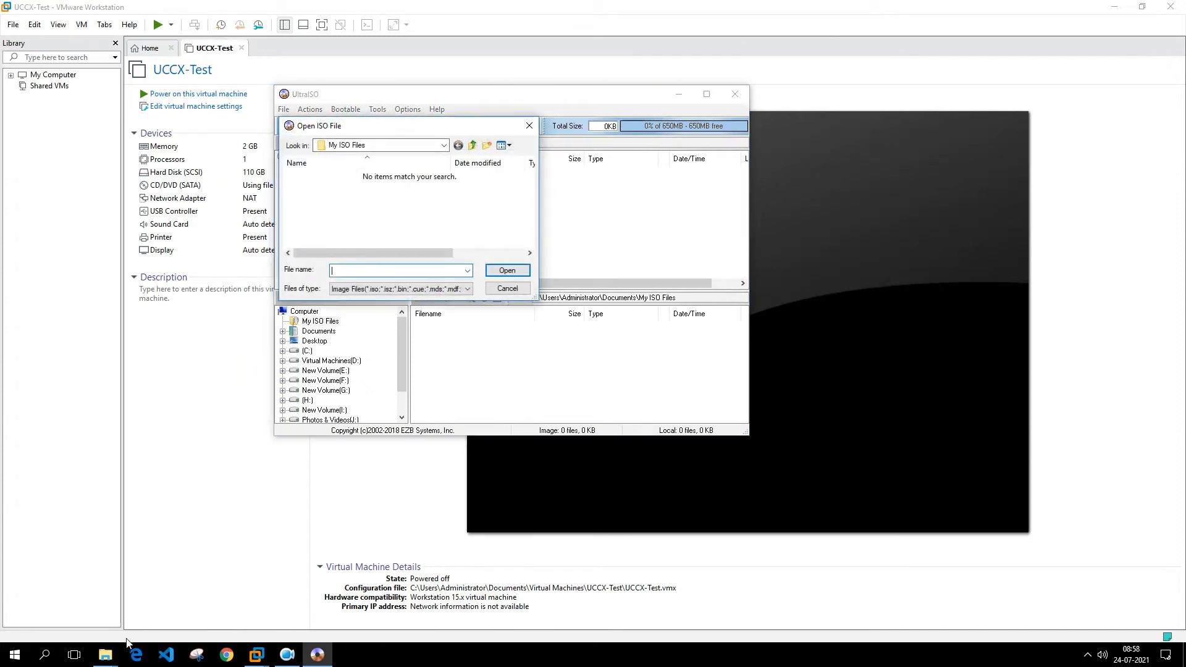
pyautogui.click(104, 655)
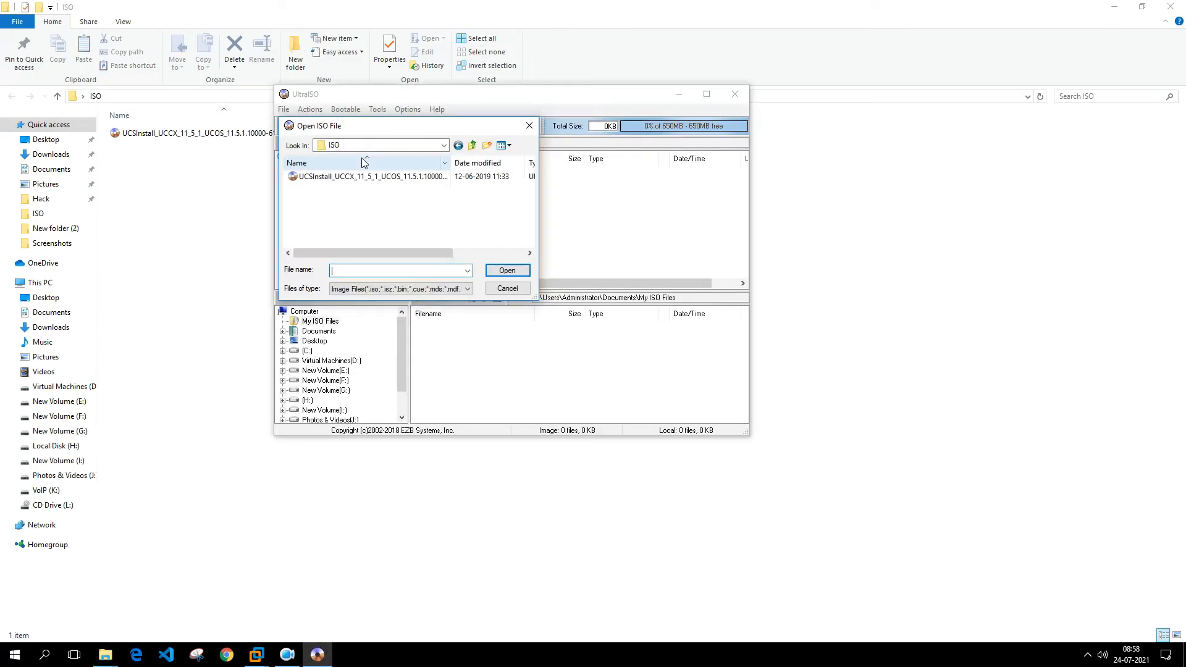
pyautogui.click(370, 176)
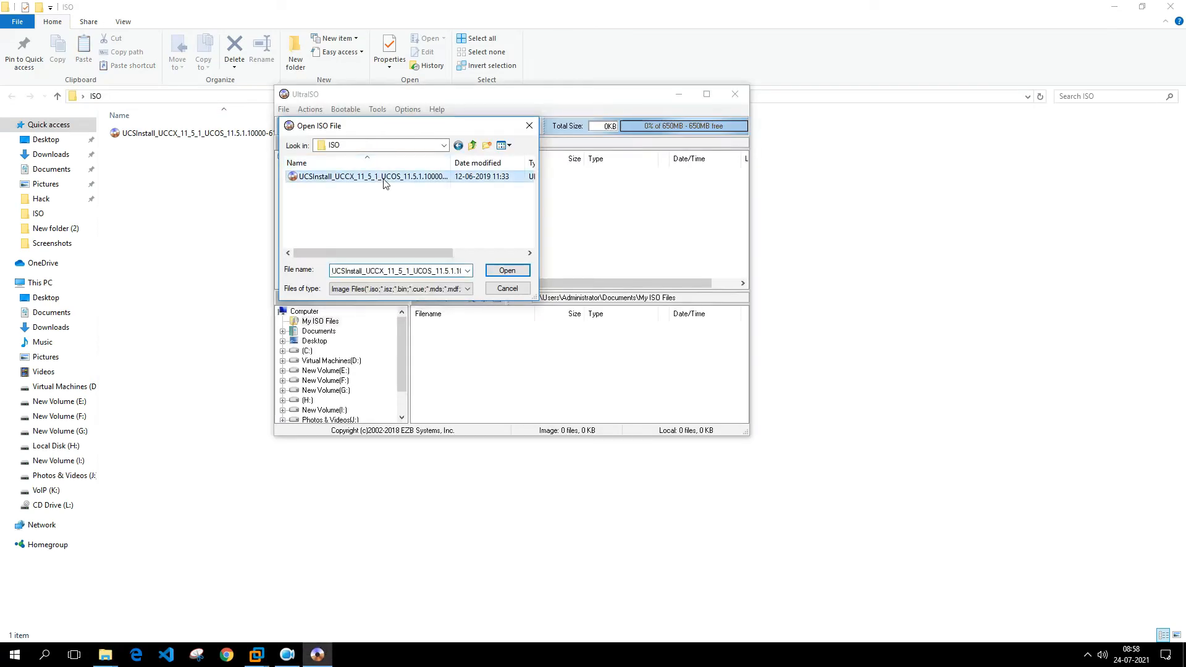
pyautogui.click(506, 270)
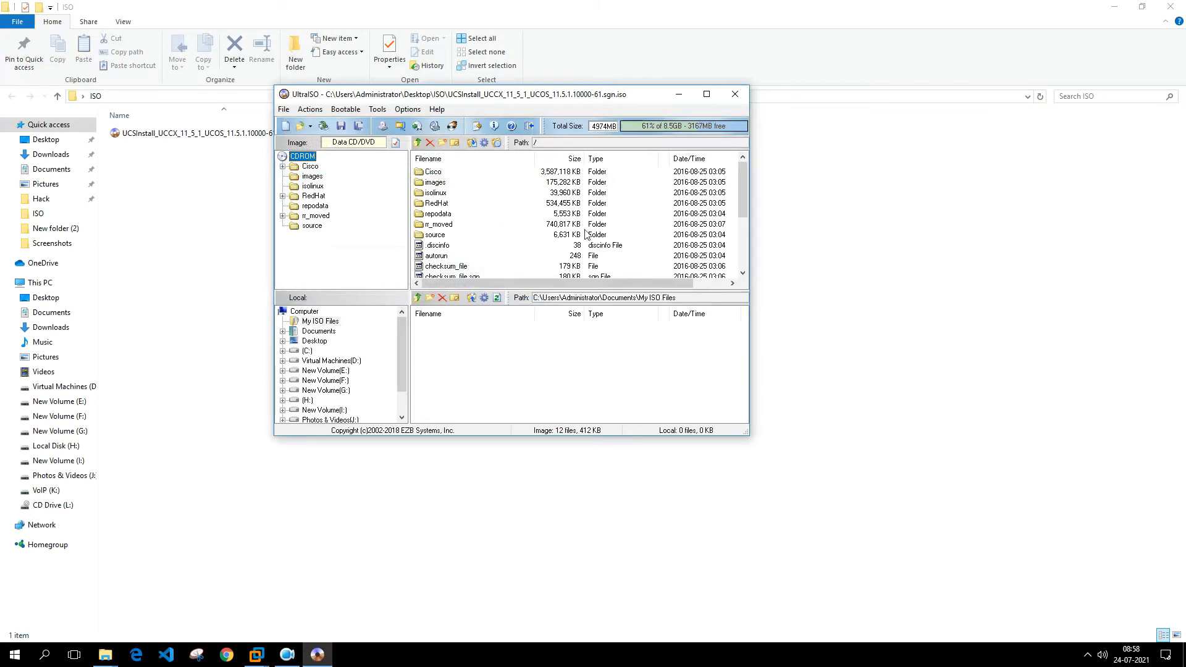
pyautogui.moveTo(488, 233)
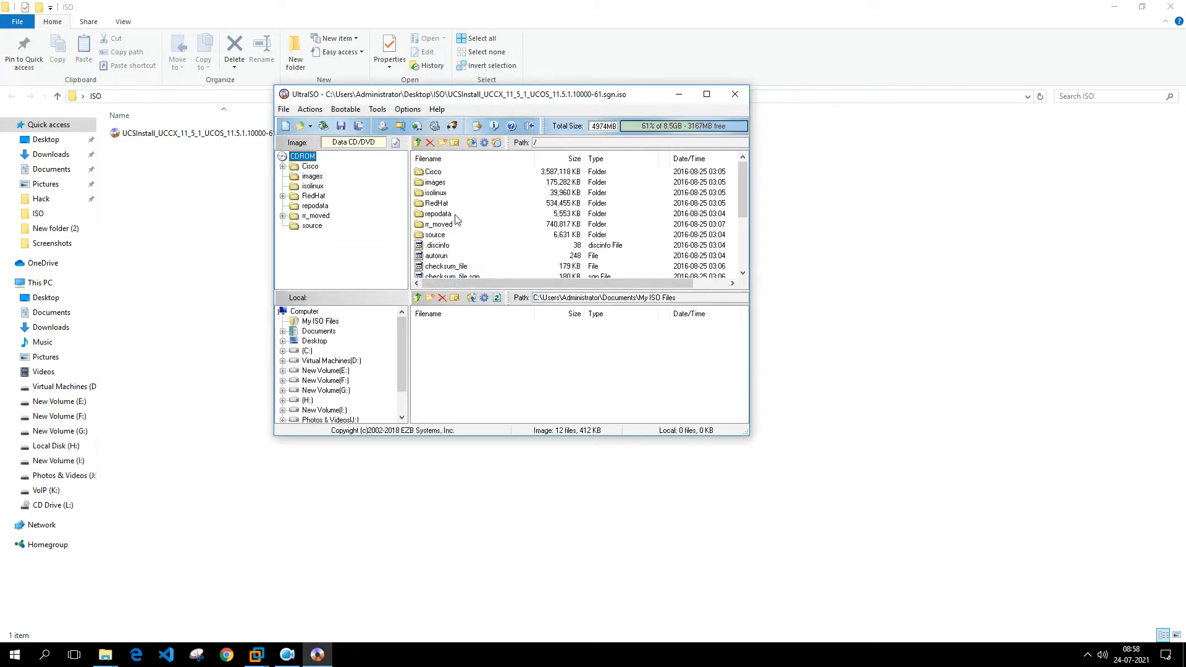
pyautogui.click(435, 192)
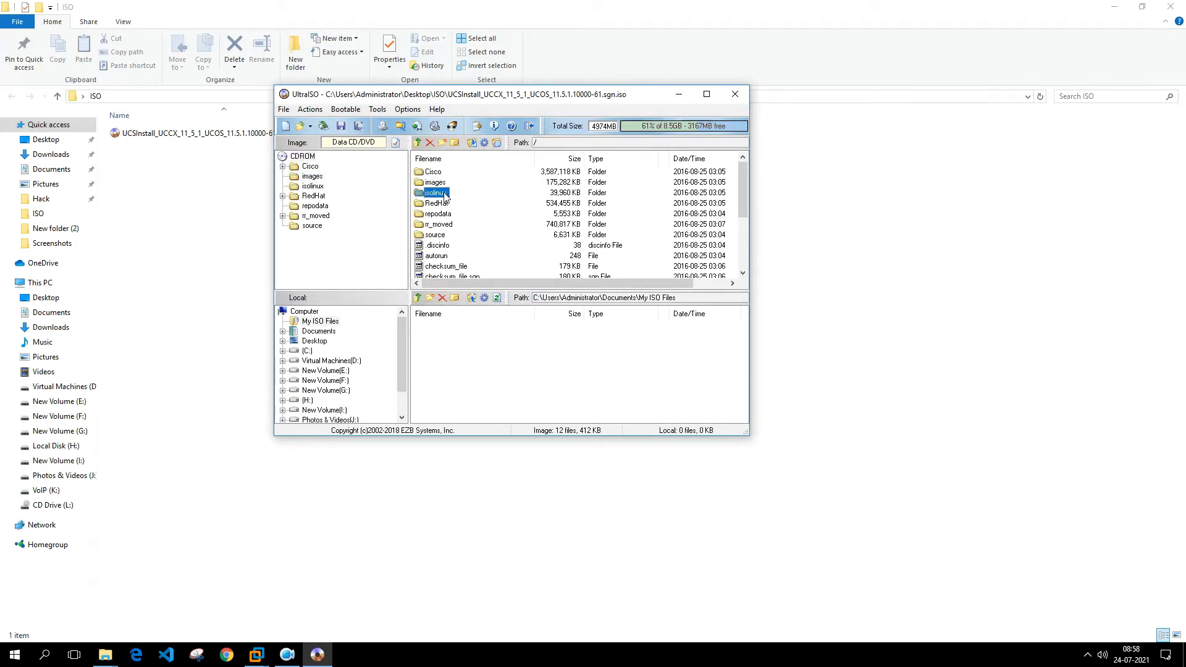
pyautogui.doubleClick(435, 192)
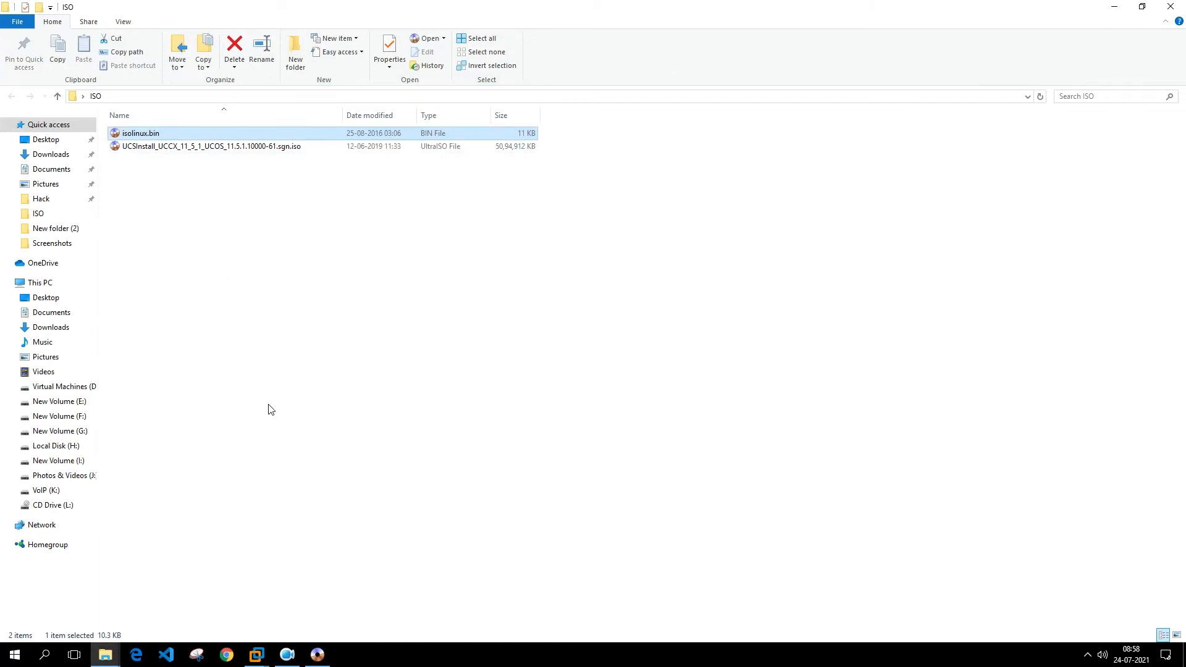
pyautogui.moveTo(316, 654)
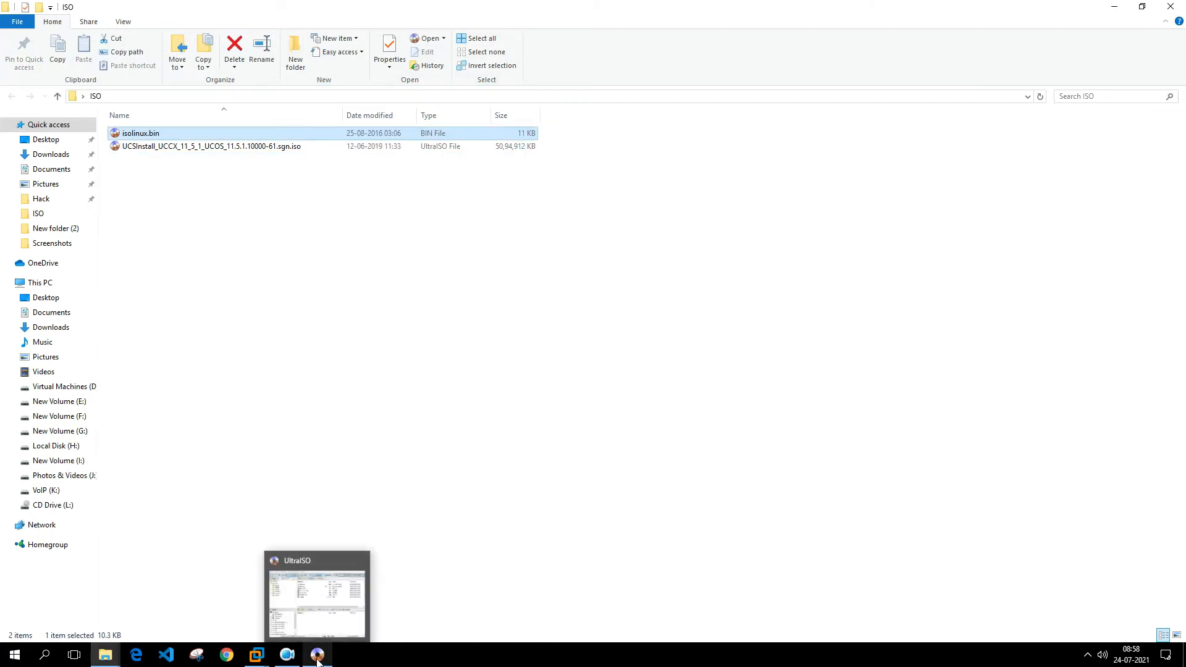
# Load isolinux.bin as the image's boot file via Bootable > Load Boot File
pyautogui.click(346, 109)
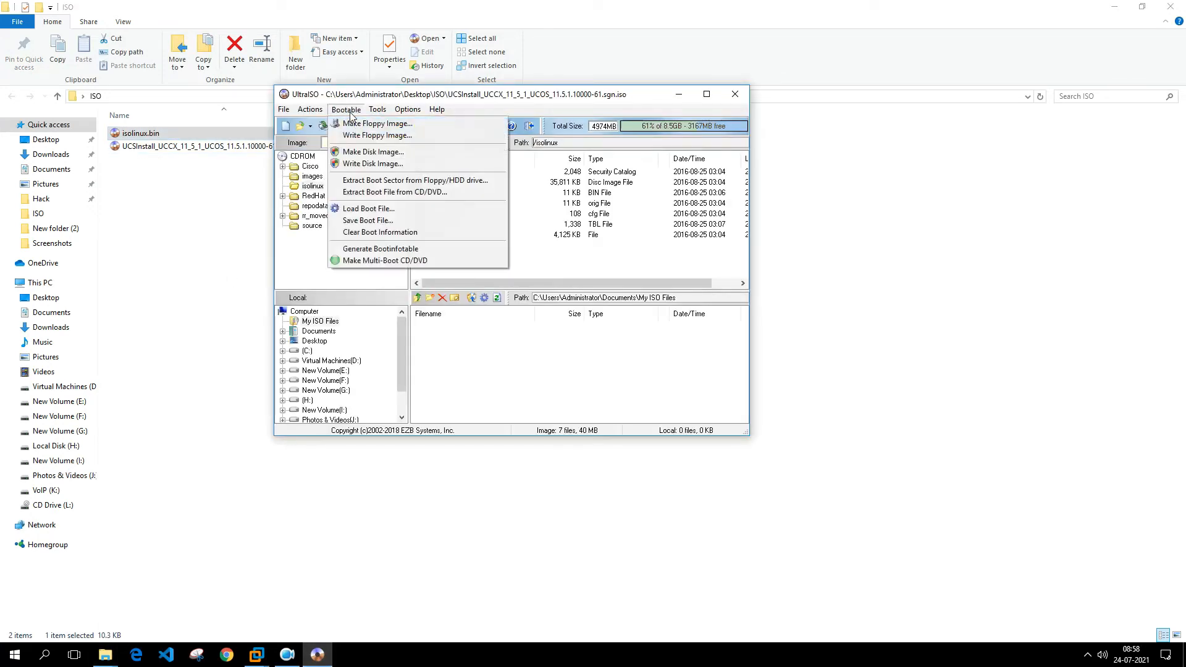
pyautogui.moveTo(368, 208)
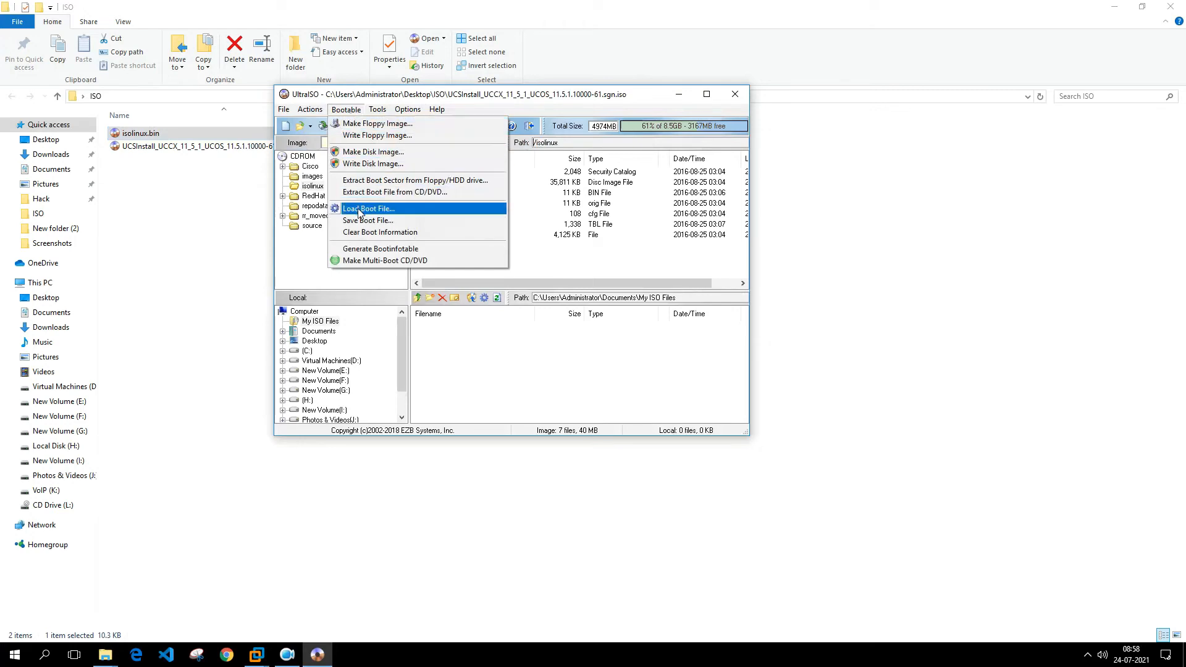
pyautogui.click(368, 208)
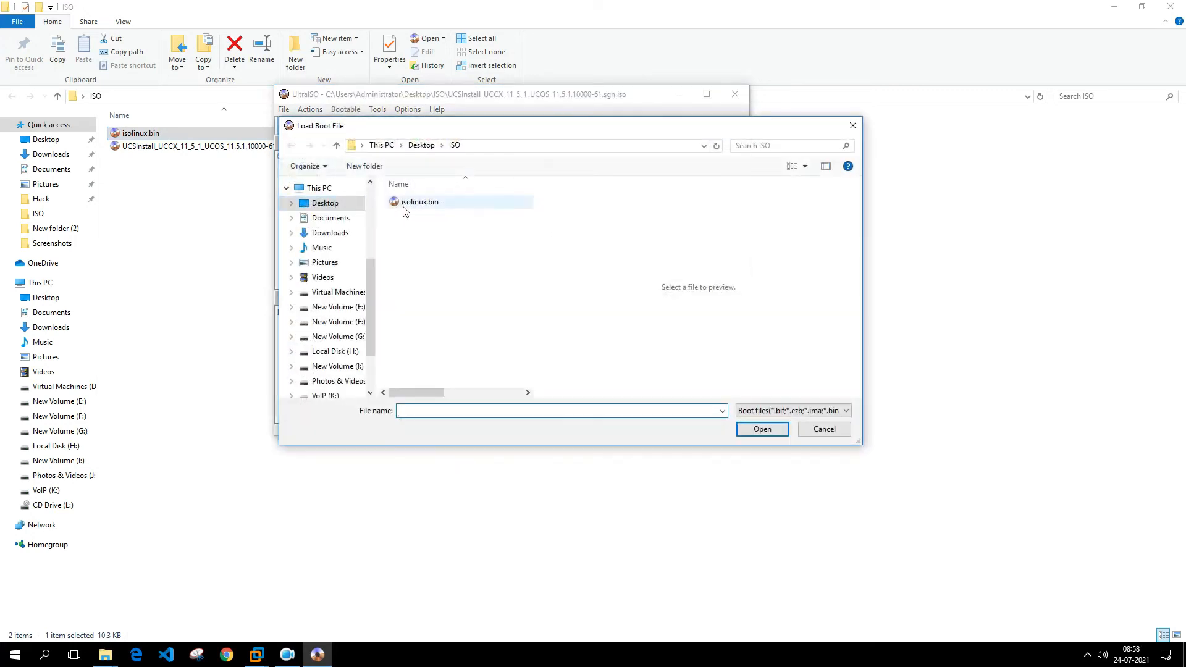
pyautogui.click(418, 201)
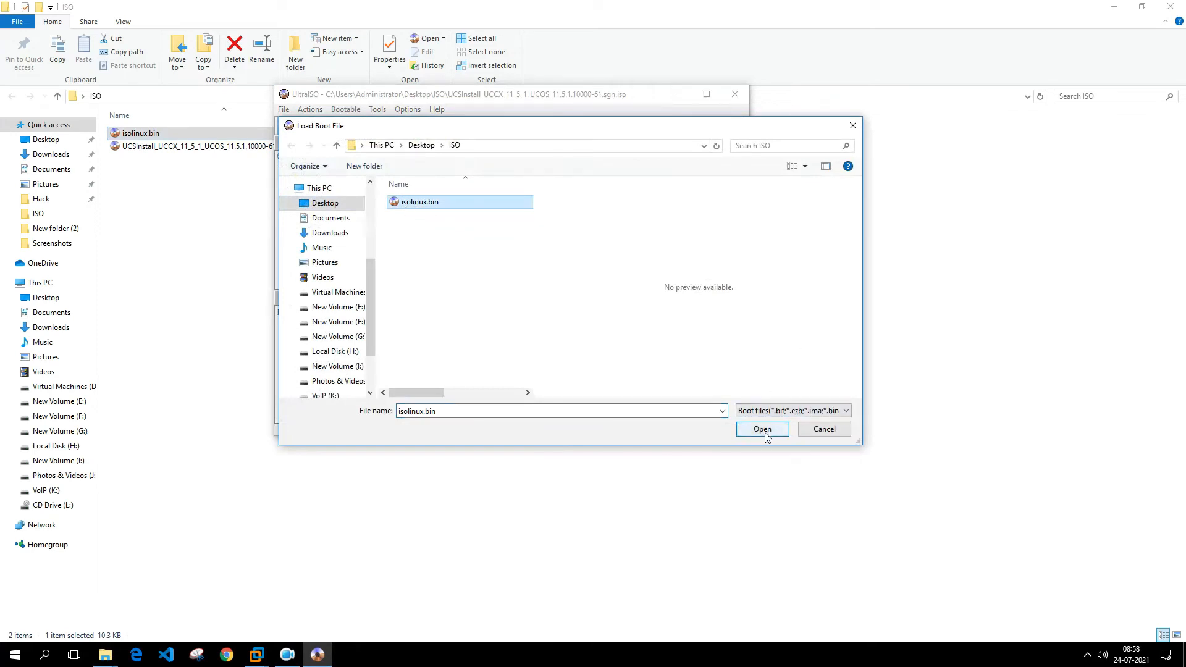
pyautogui.click(761, 429)
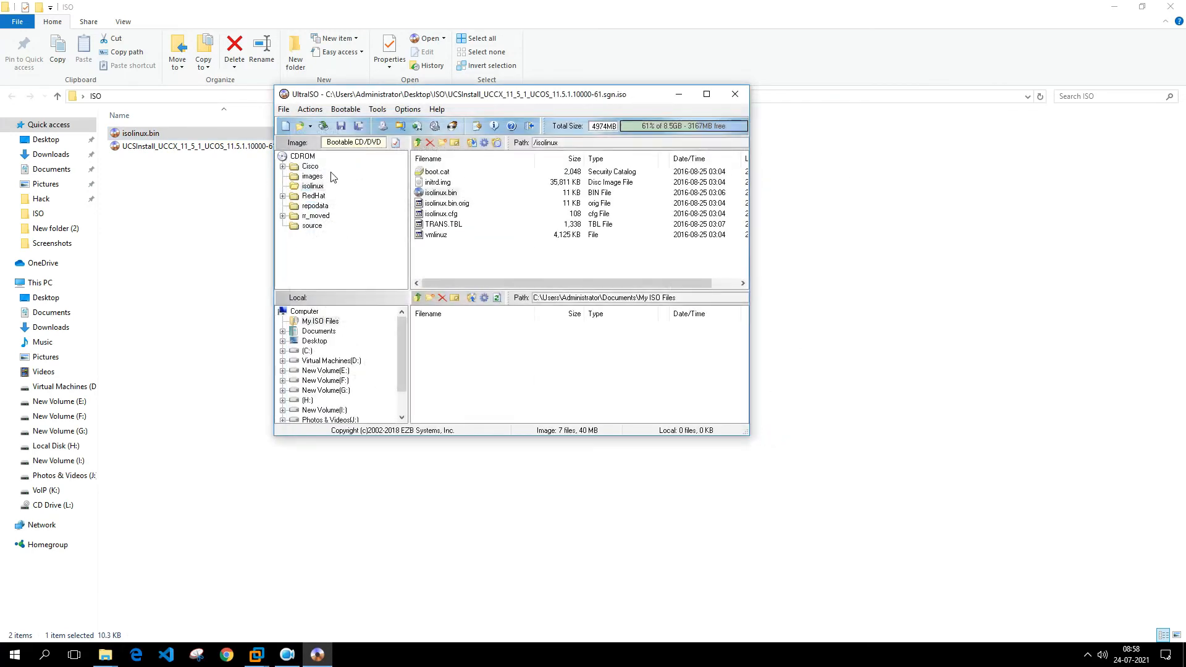
# Enable Bootable > Generate Bootinfotable and confirm it is turned on
pyautogui.click(346, 109)
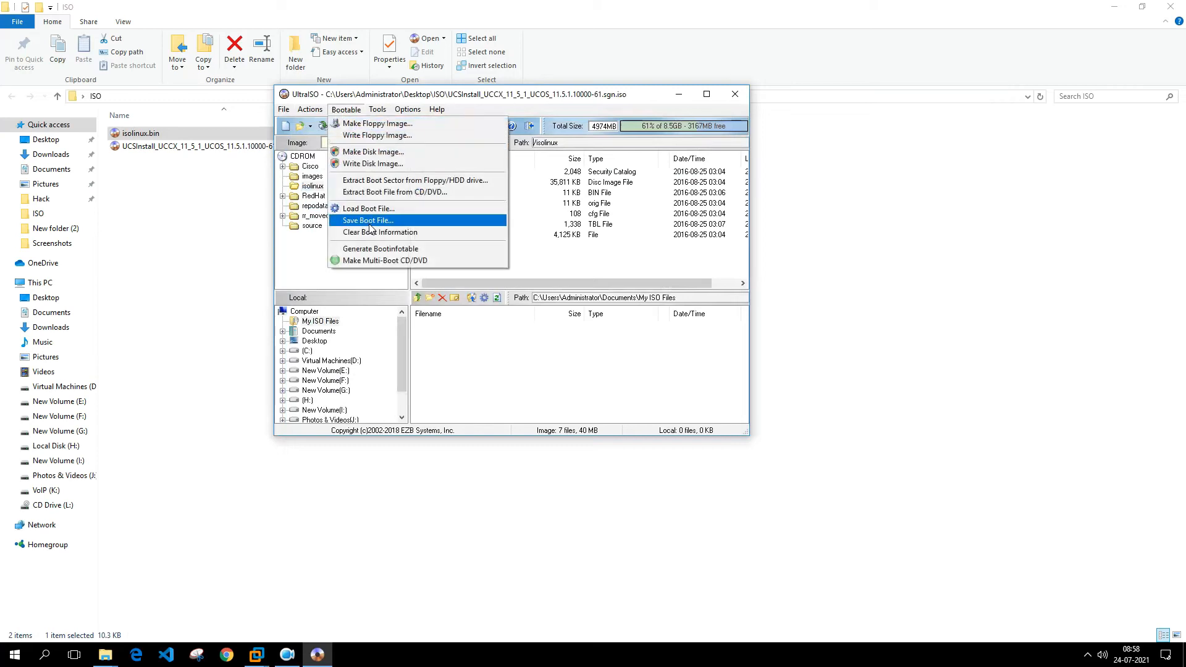
pyautogui.moveTo(381, 249)
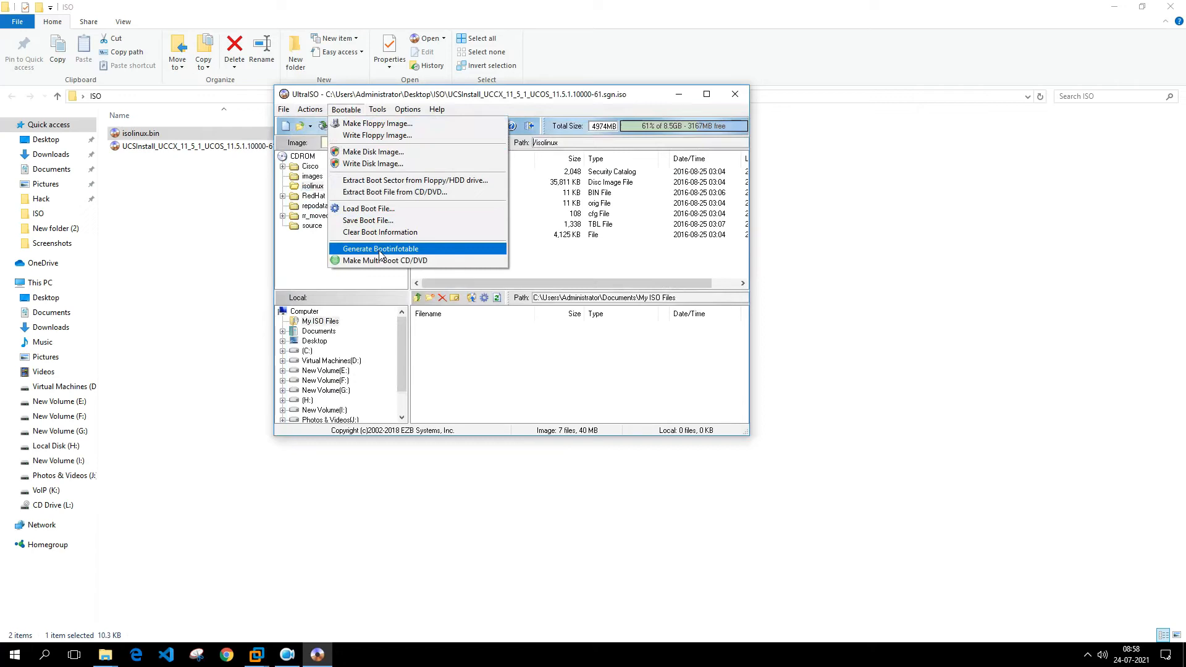
pyautogui.moveTo(381, 250)
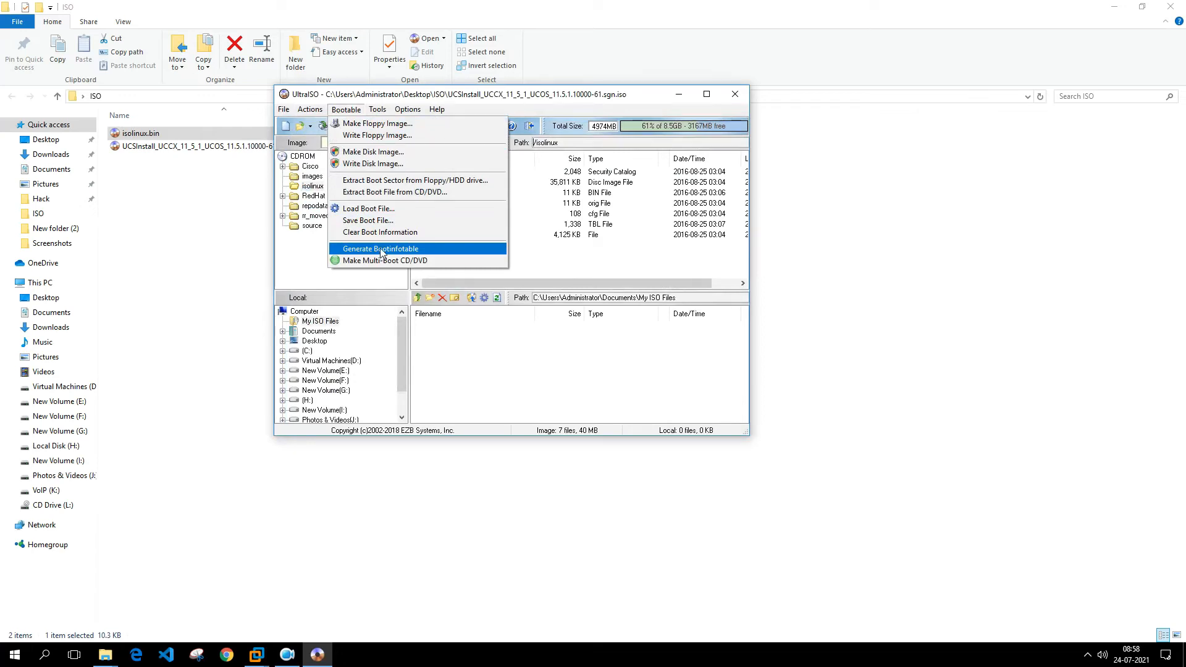
pyautogui.click(380, 248)
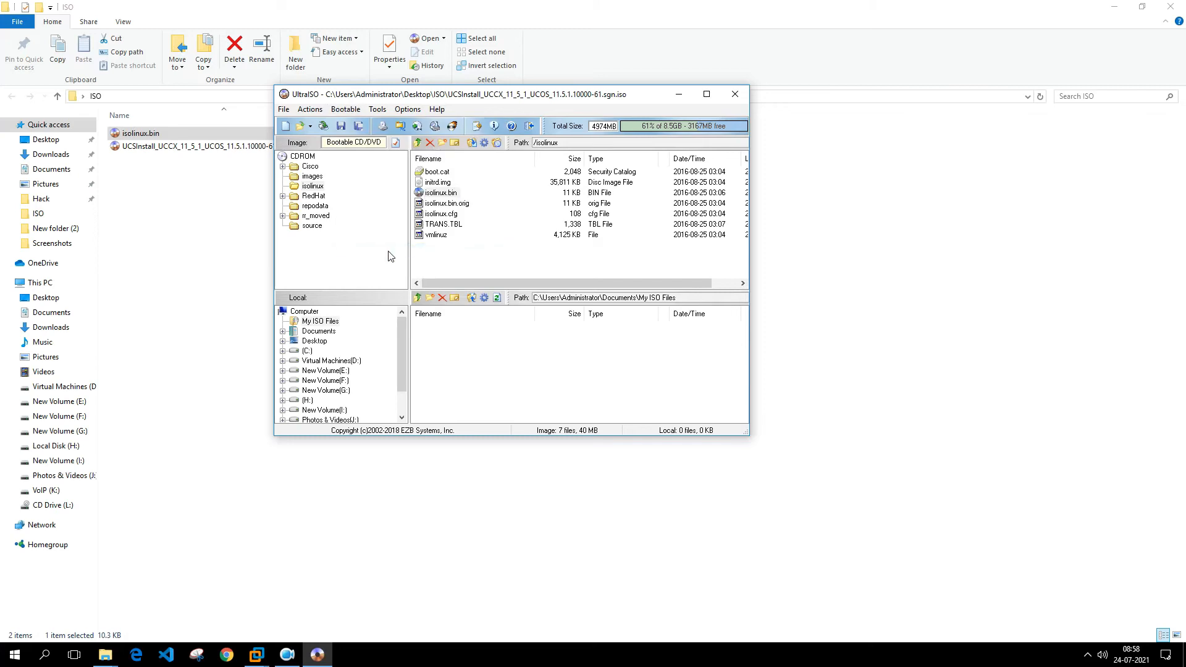
pyautogui.click(346, 109)
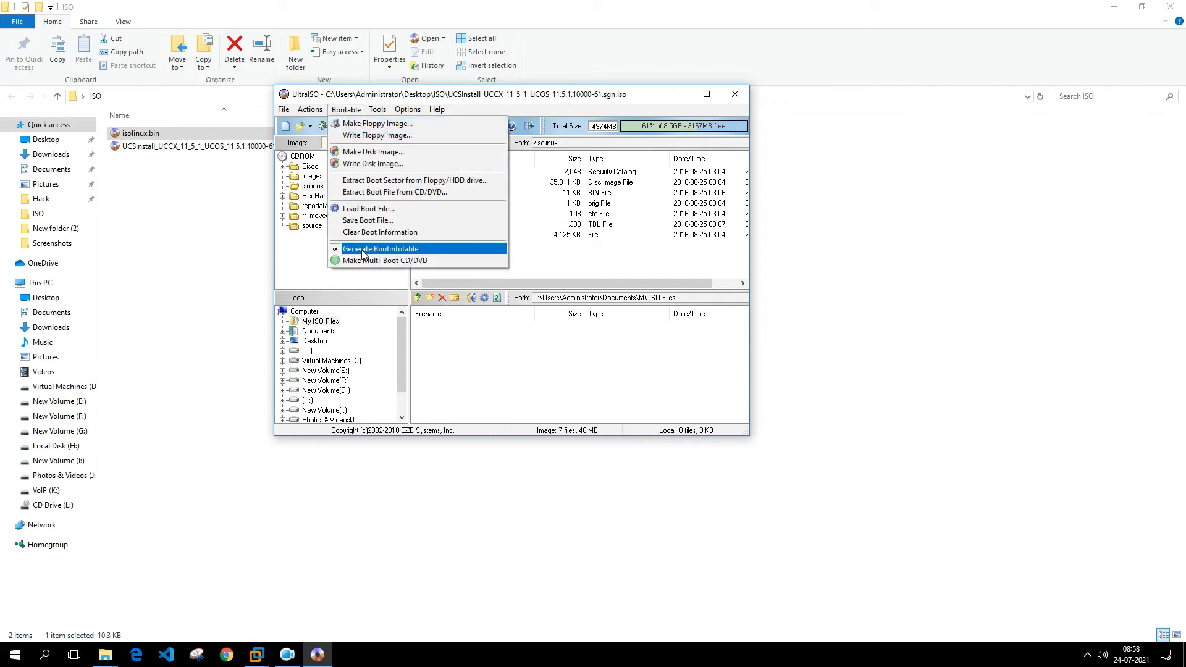
pyautogui.click(380, 249)
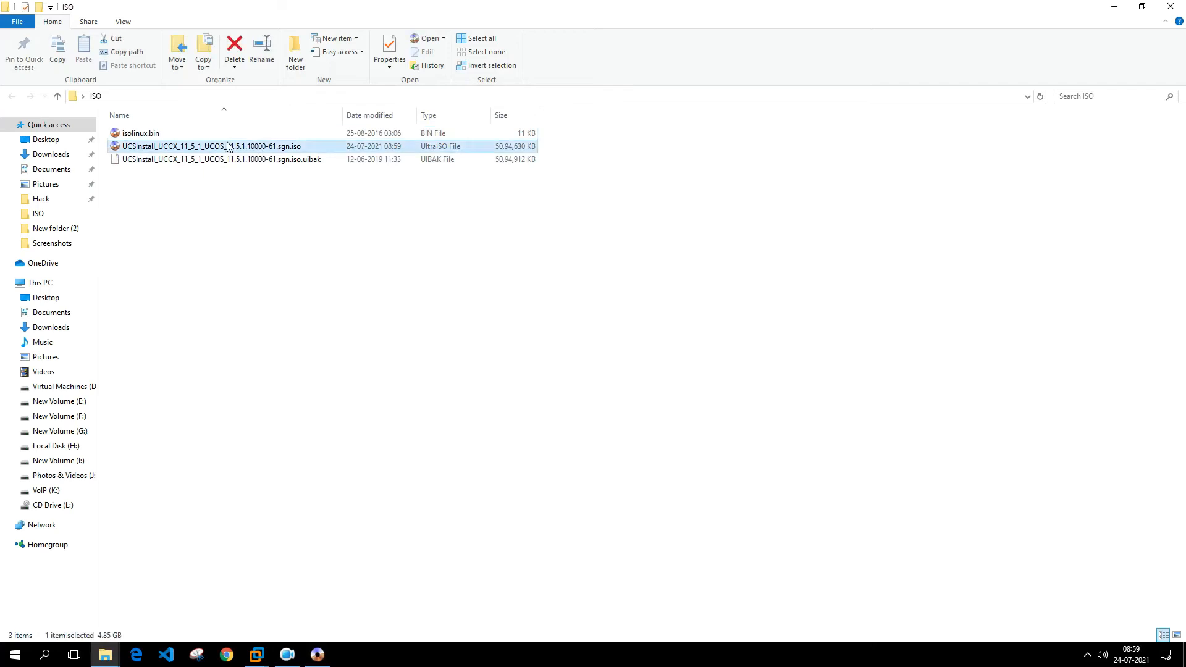
pyautogui.moveTo(261, 149)
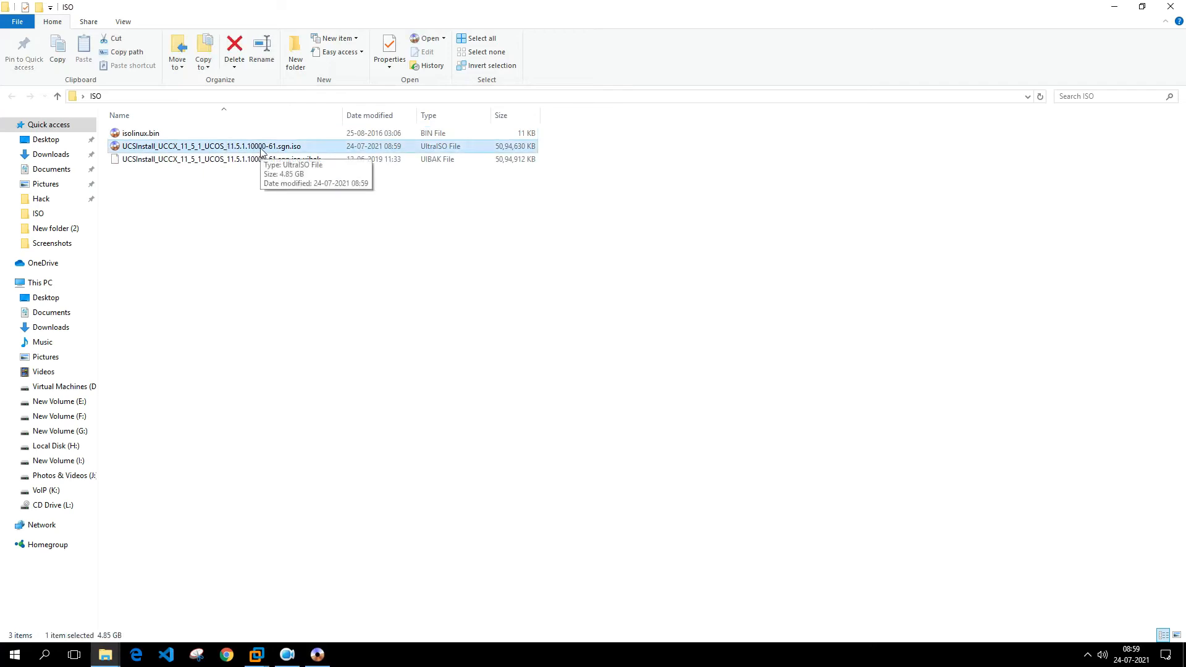
pyautogui.moveTo(285, 156)
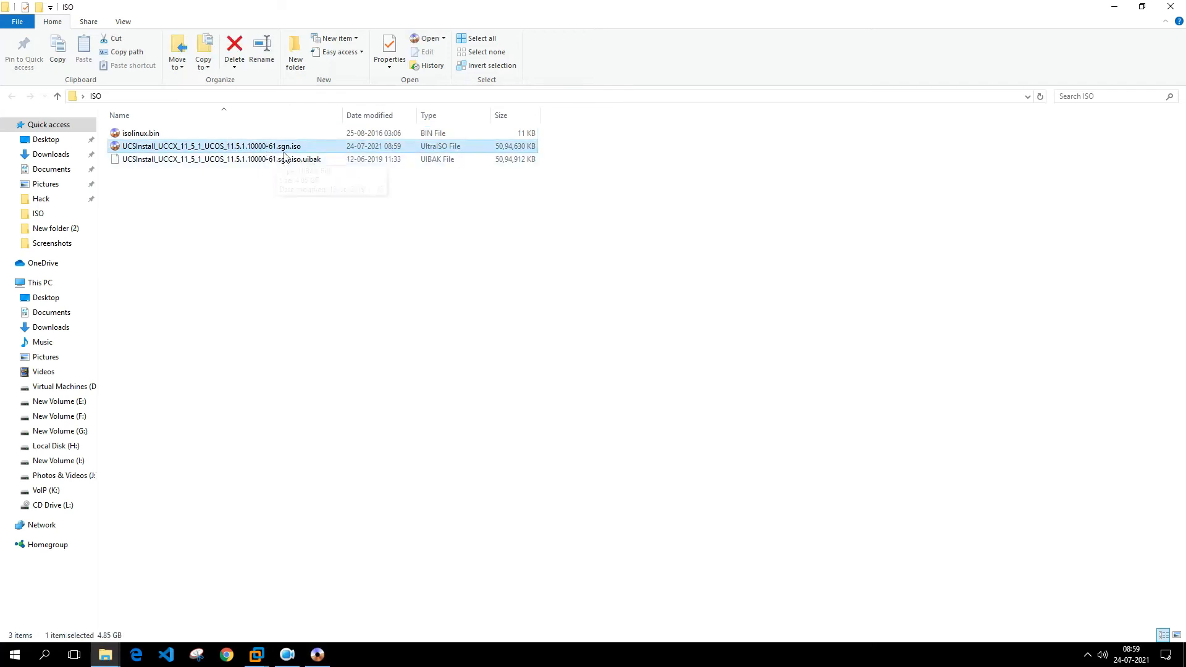
pyautogui.moveTo(147, 141)
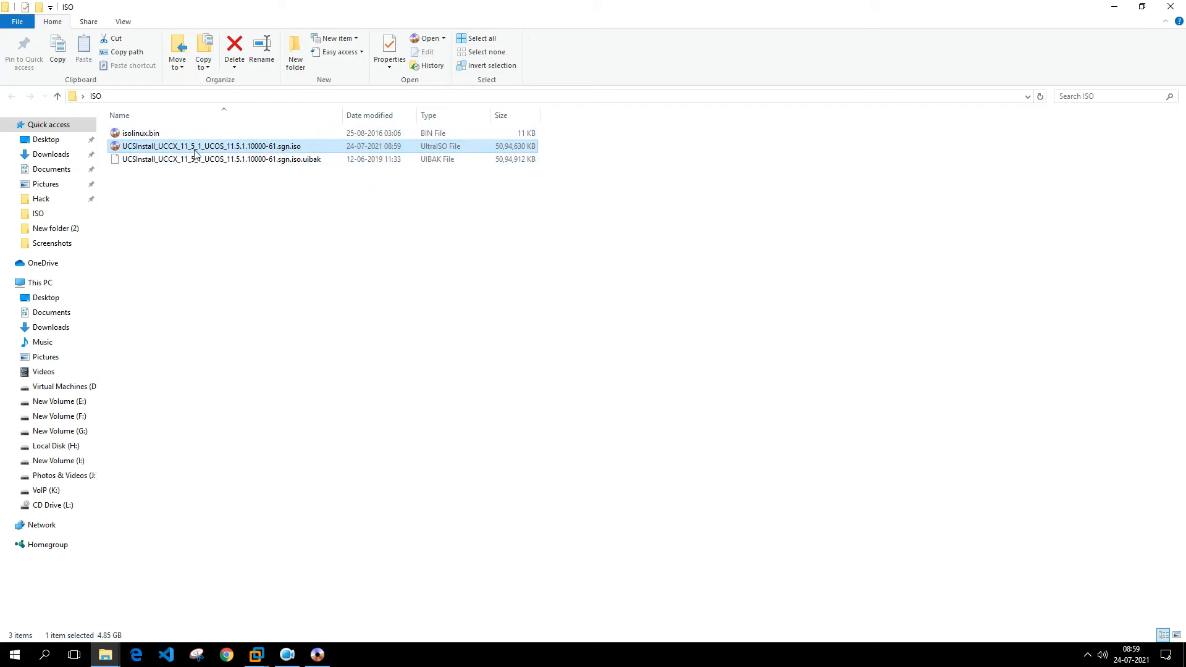
pyautogui.moveTo(223, 149)
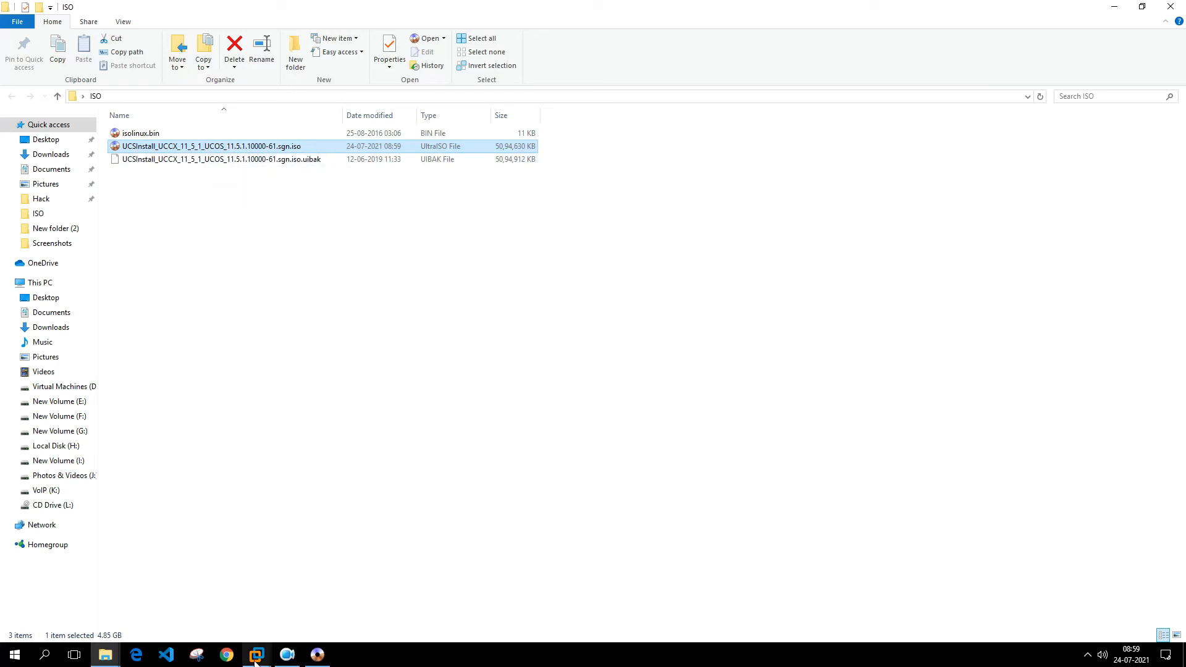
# Switch to VMware Workstation and start UCCX-Test with 'Power on this virtual machine'
pyautogui.click(257, 655)
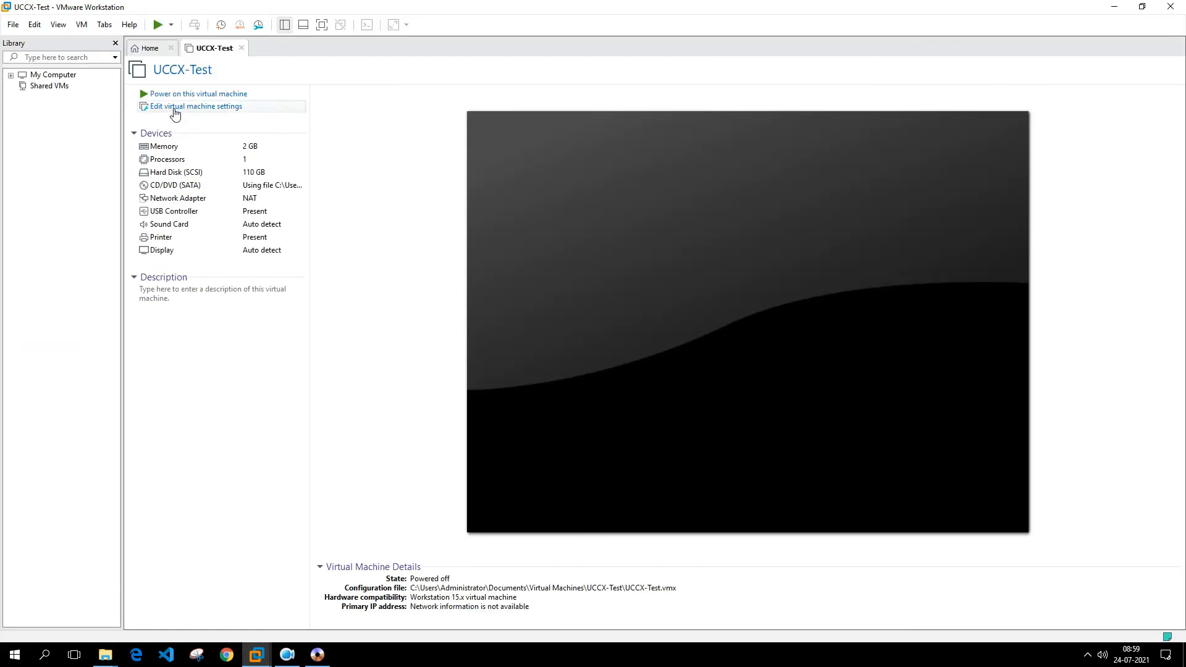
pyautogui.moveTo(199, 93)
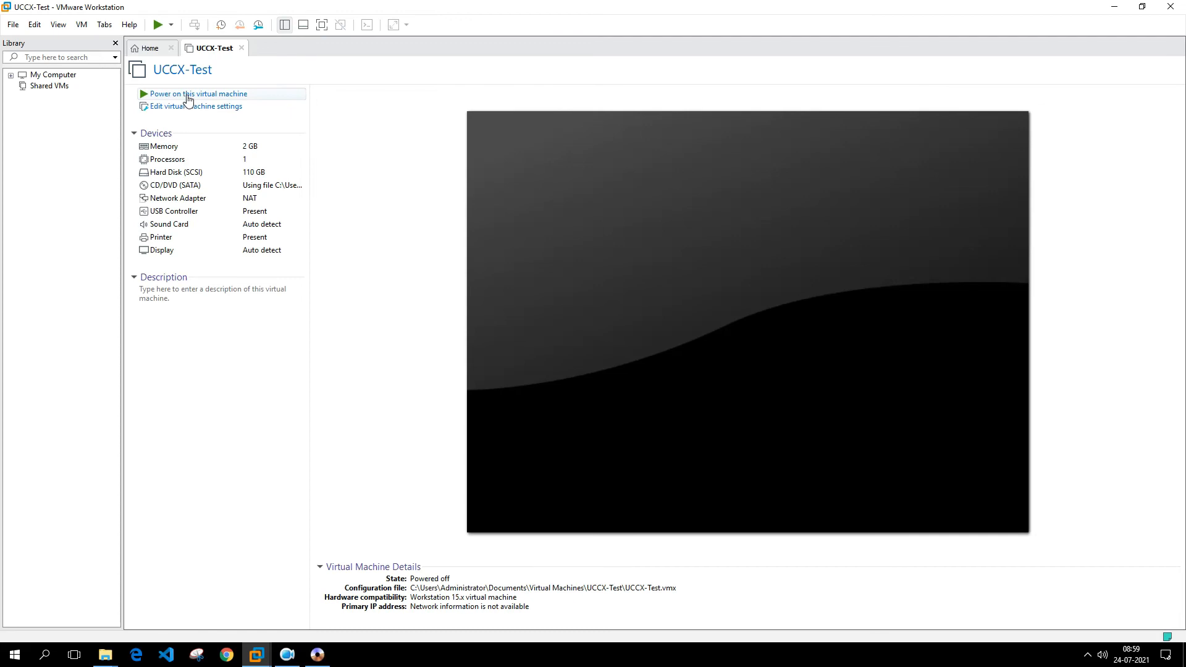
pyautogui.click(199, 93)
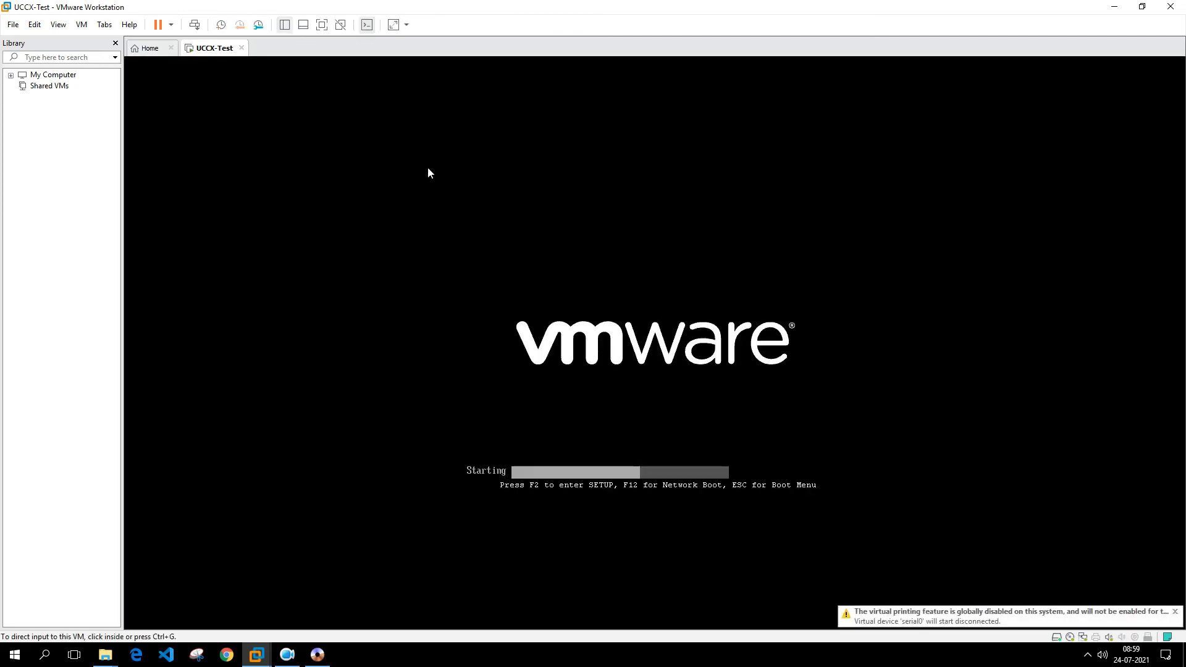